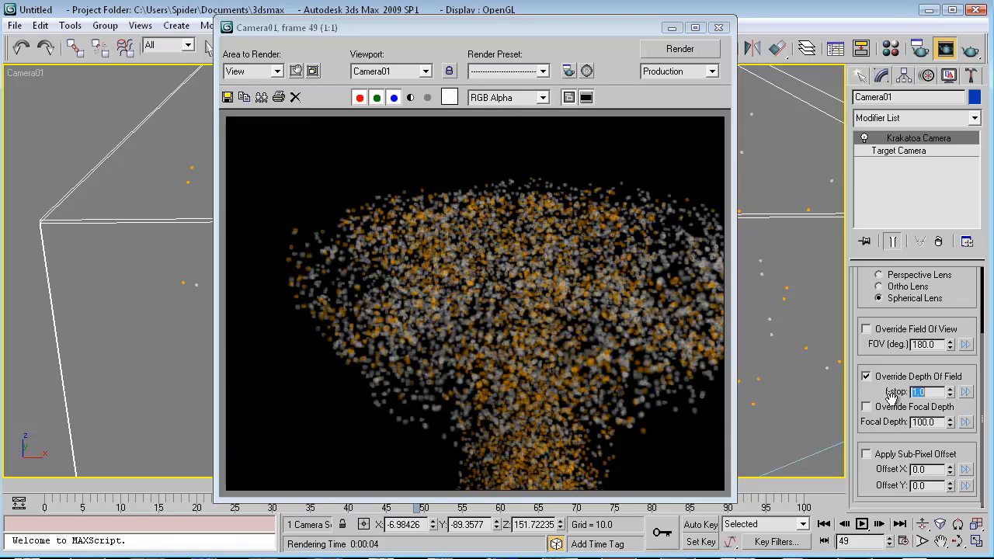
Step: Enable Override Depth Of Field with F-stop 0.5 and re-render the blurrier particle cloud
click(679, 48)
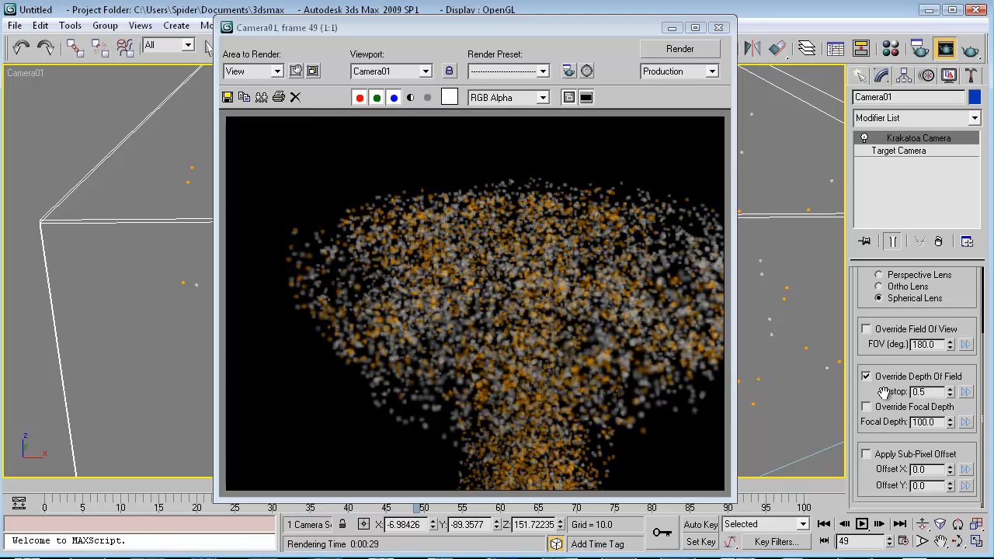
click(679, 48)
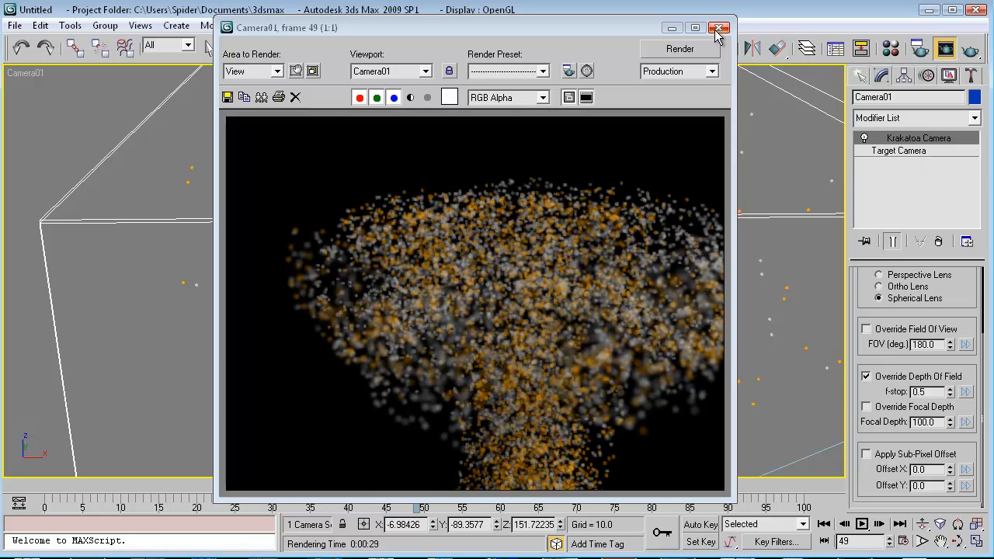
mouse_move(718, 28)
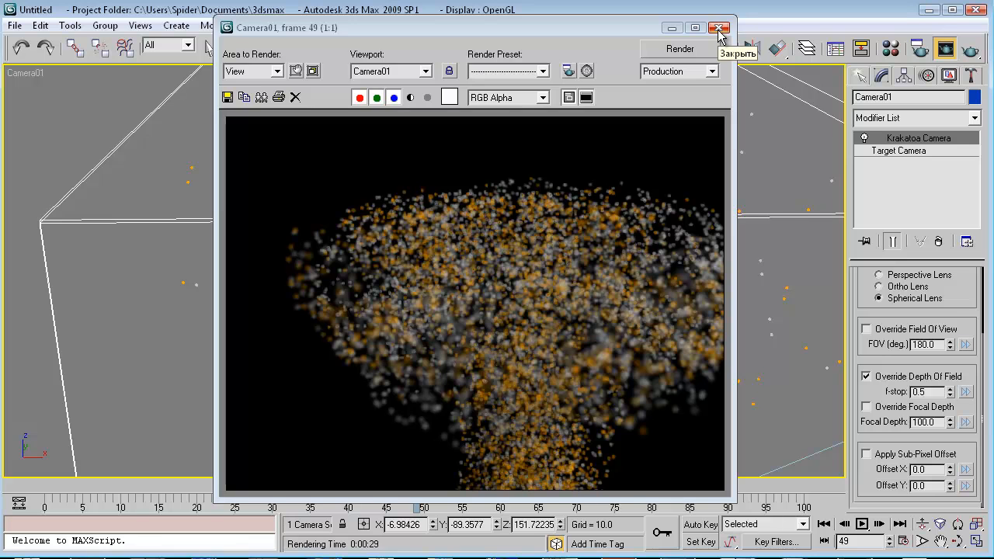
Step: Close the rendered frame window to return to the scene and Krakatoa settings
click(717, 28)
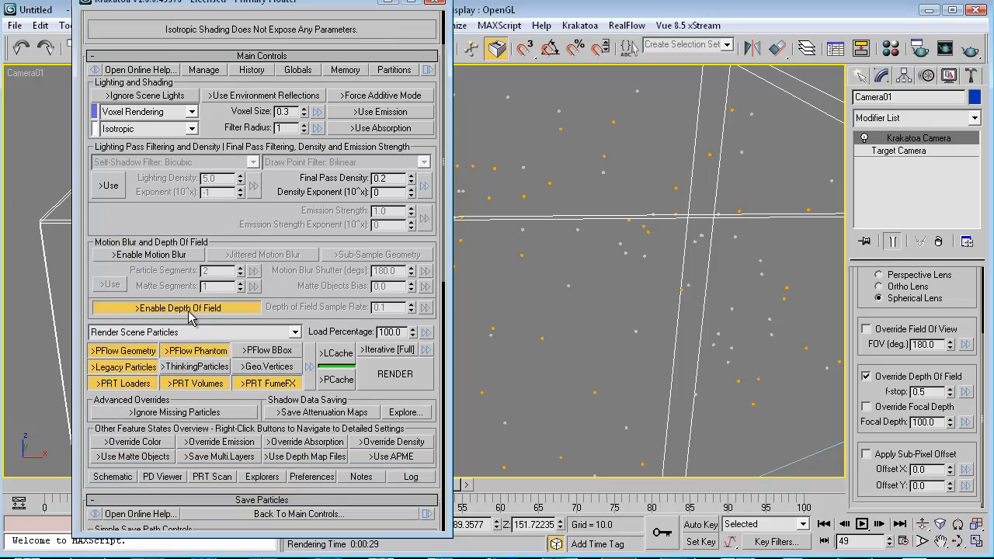
mouse_move(175, 307)
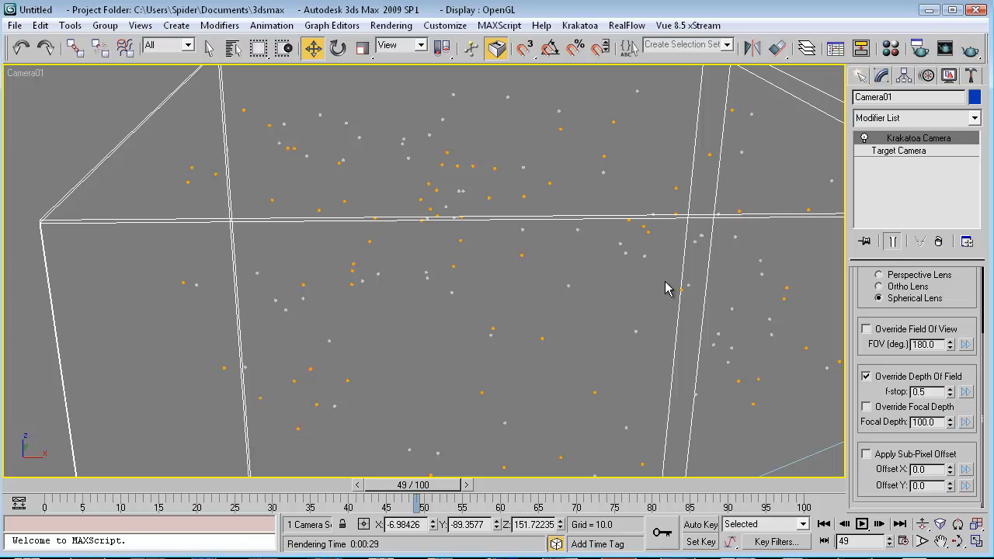
mouse_move(635, 322)
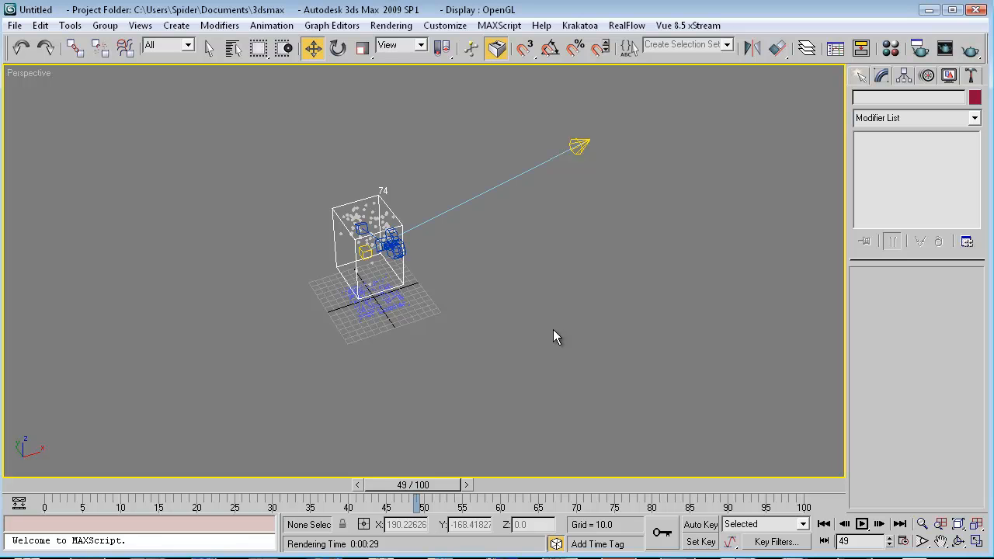
Step: Switch the Create panel to Standard Primitives to draw the Box01 backdrop
right_click(556, 335)
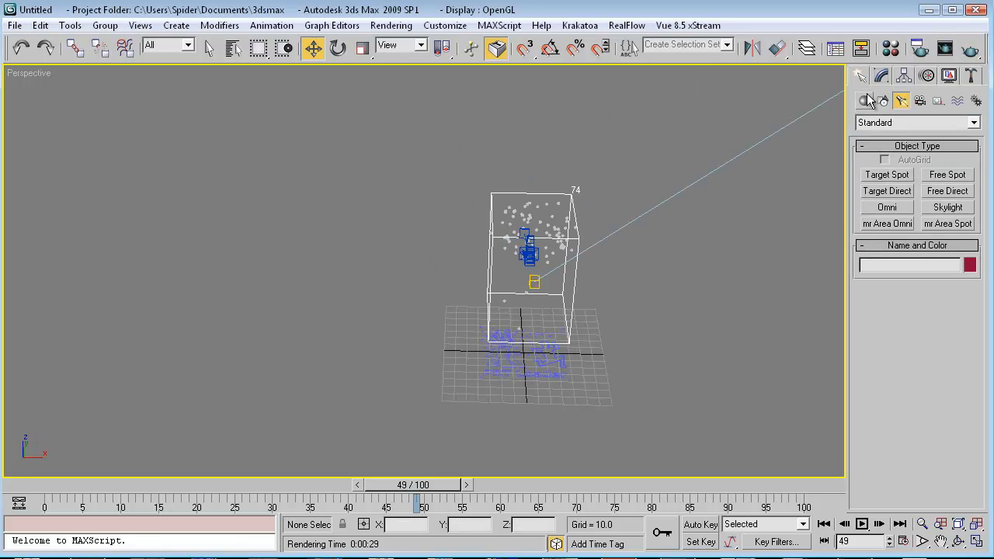
click(972, 121)
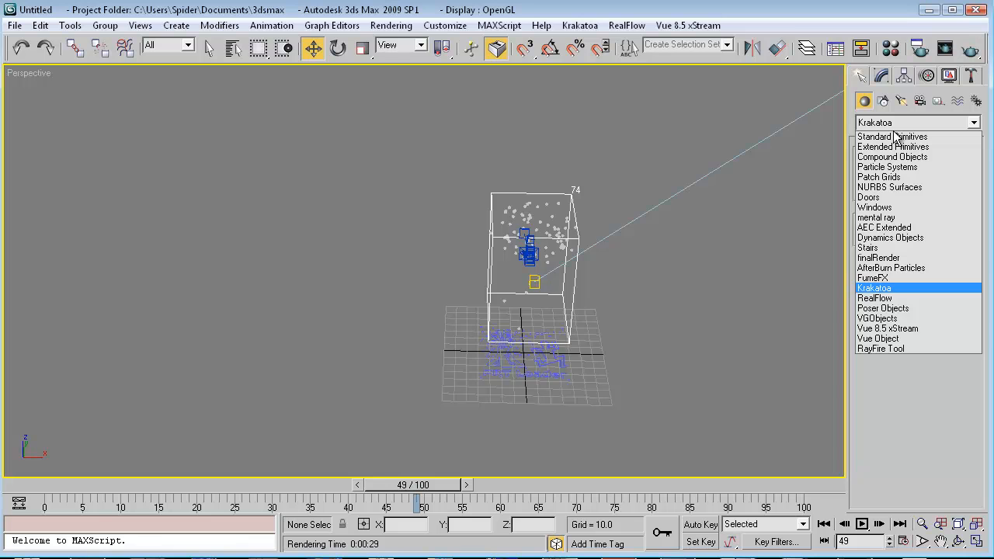
click(891, 137)
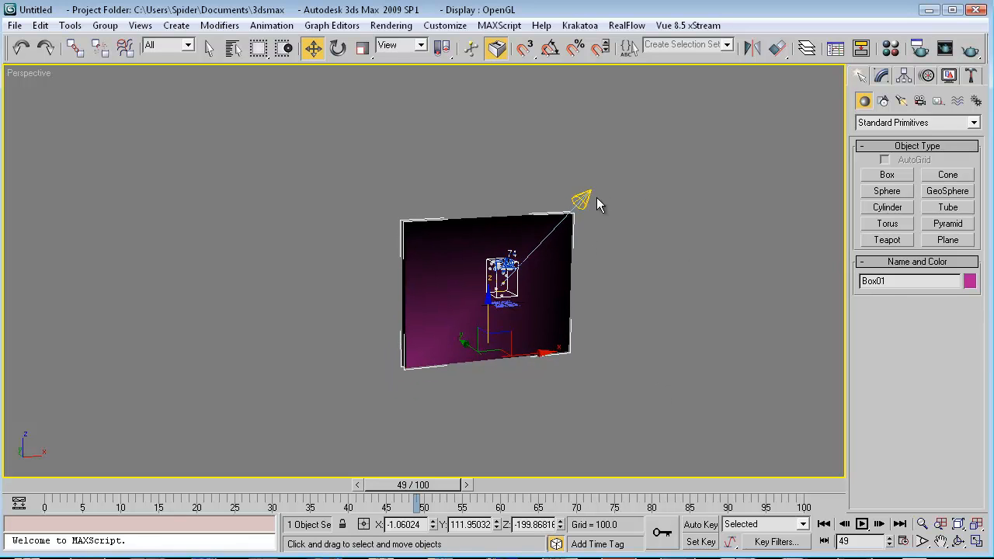
mouse_move(628, 216)
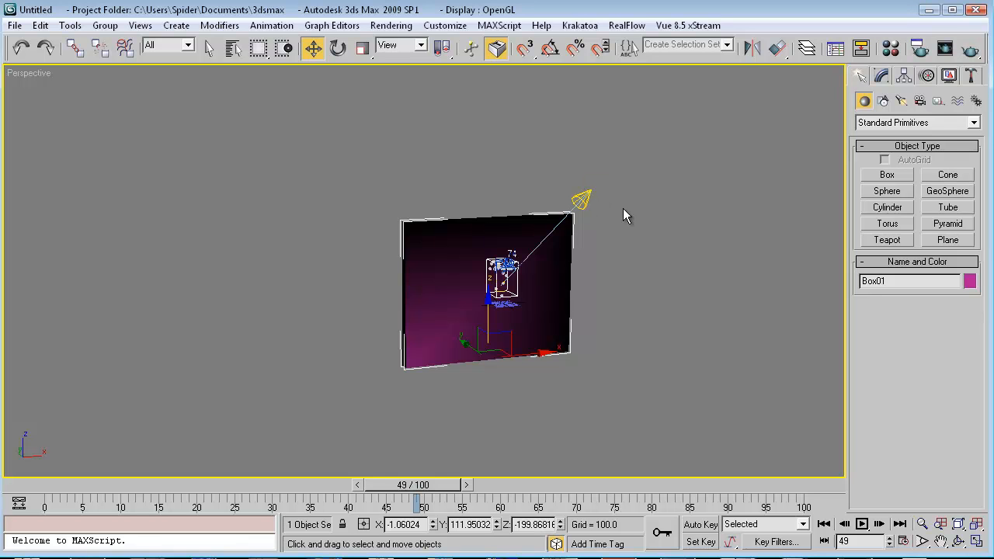
mouse_move(575, 185)
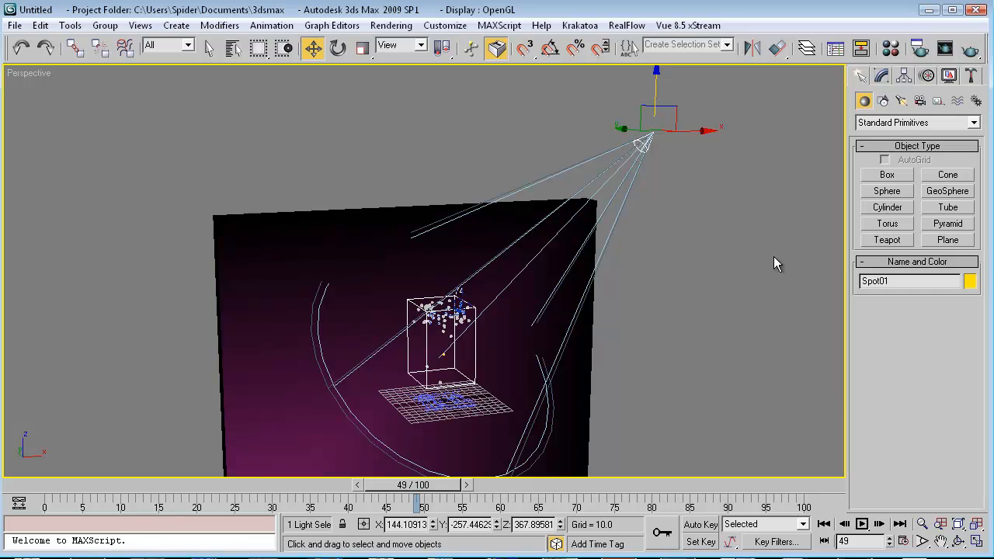
mouse_move(540, 249)
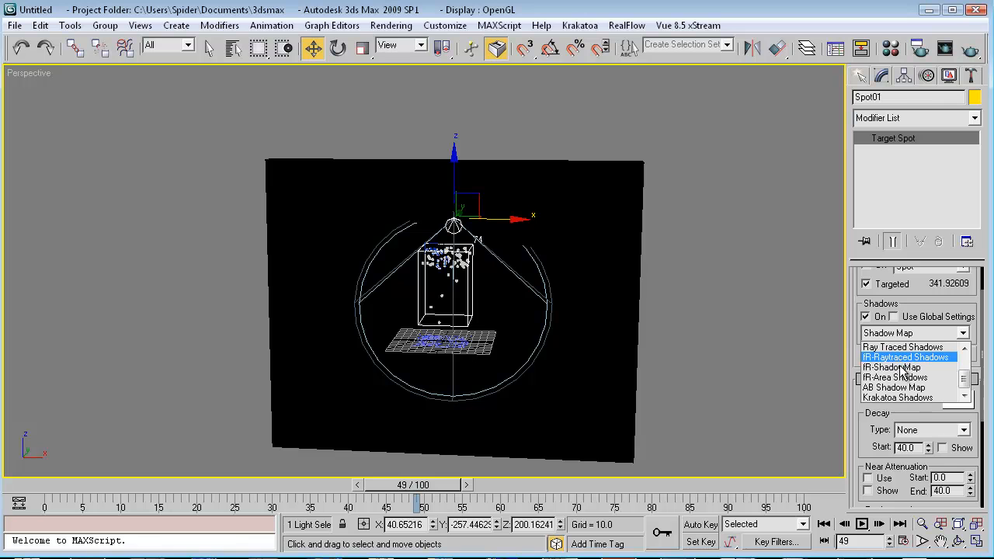
Step: Set Spot01 to Krakatoa Shadows saving into the Krakatoa_TEMP folder
click(897, 398)
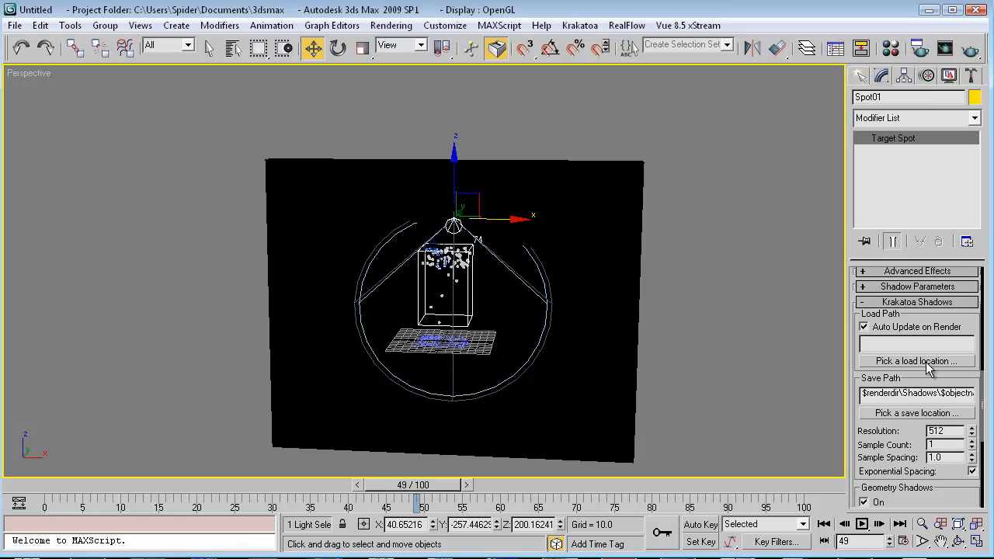
click(915, 360)
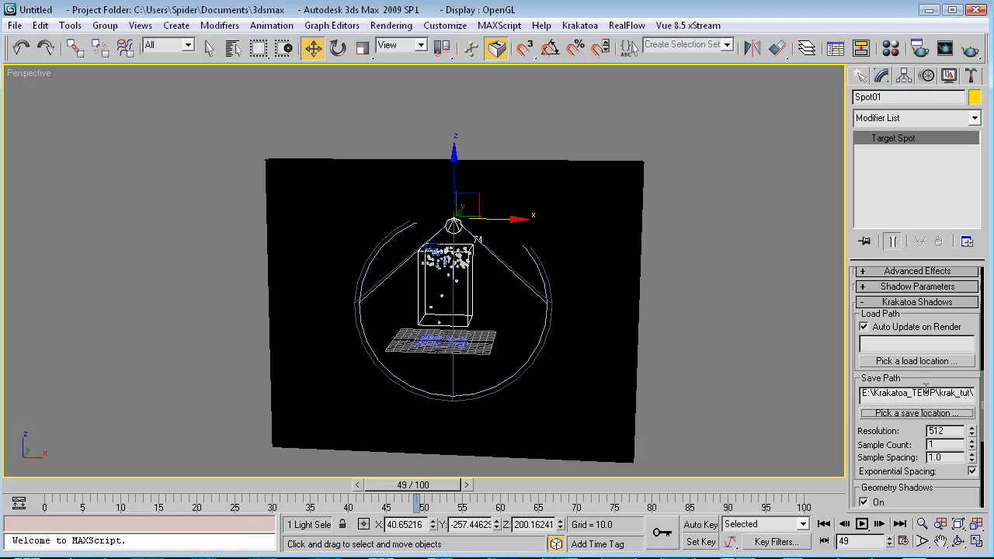
scroll(down, 3)
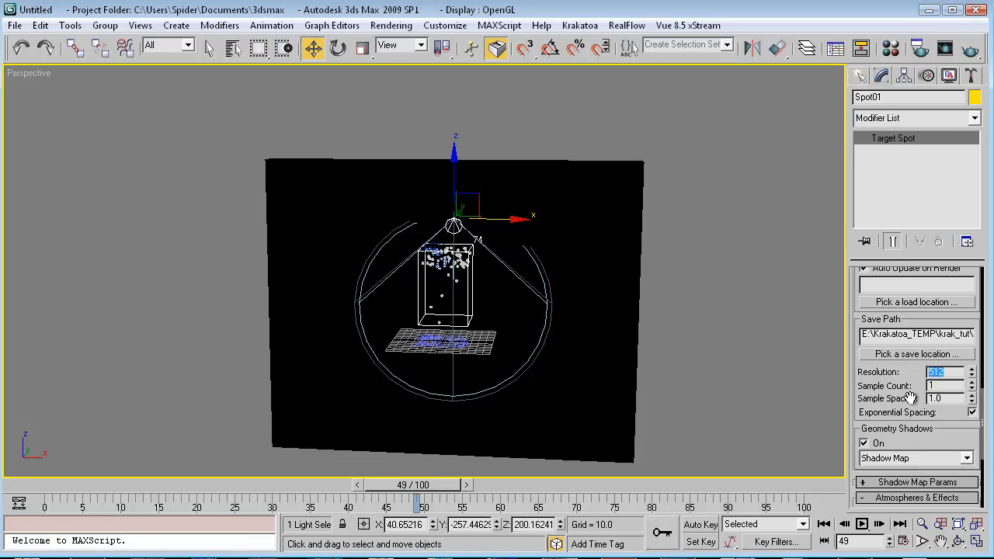
mouse_move(908, 397)
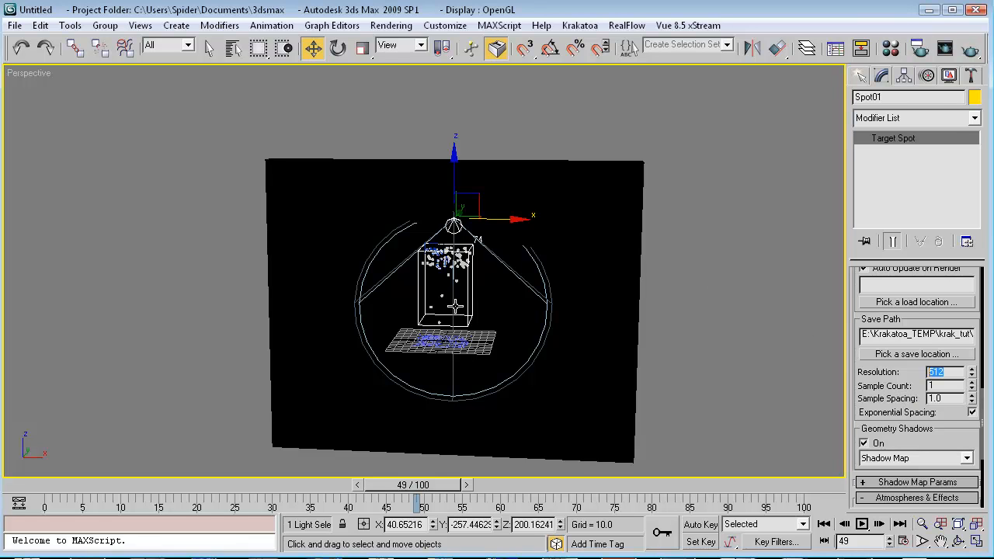
mouse_move(488, 316)
text(1024)
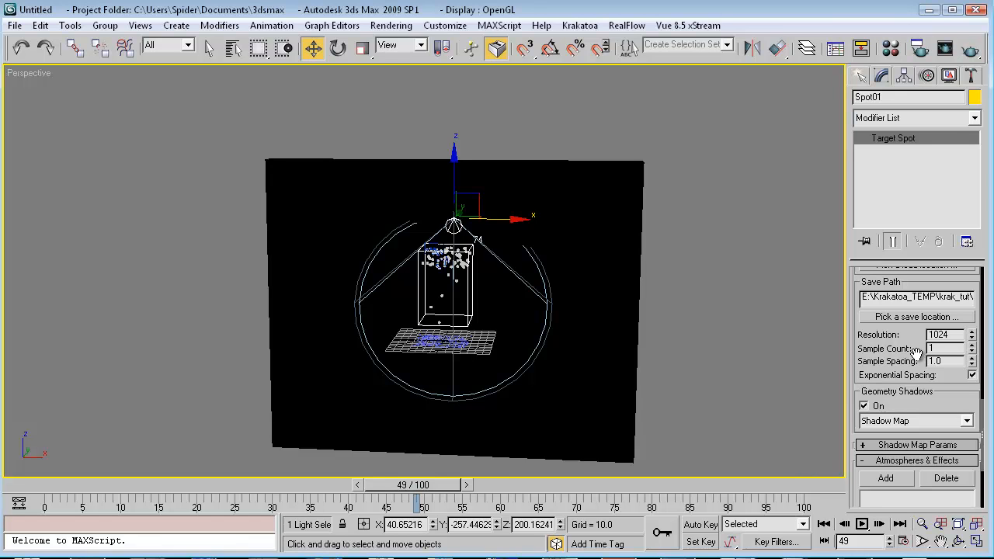
mouse_move(901, 358)
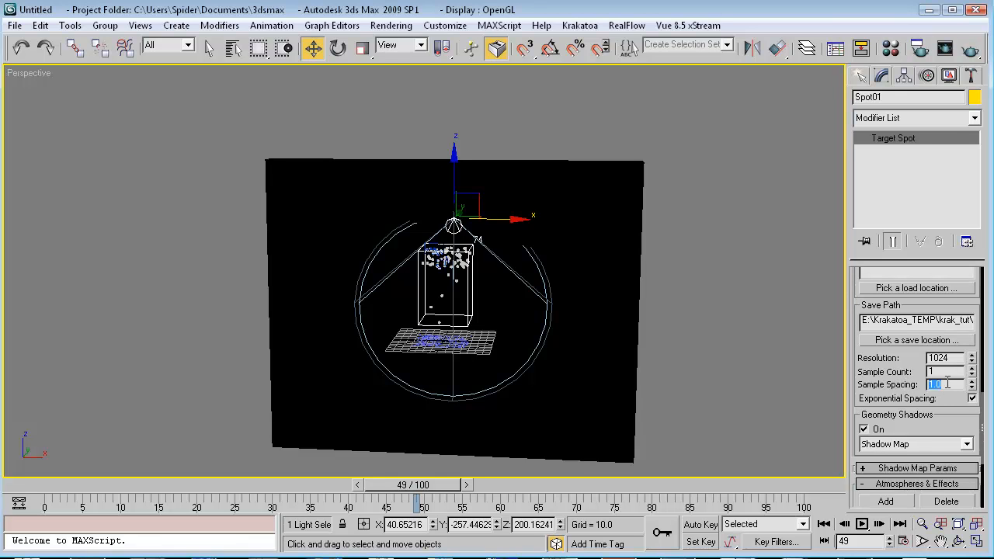
Step: Set the Krakatoa shadow resolution to 1024 and choose the Geometry Shadows type for Spot01
click(944, 358)
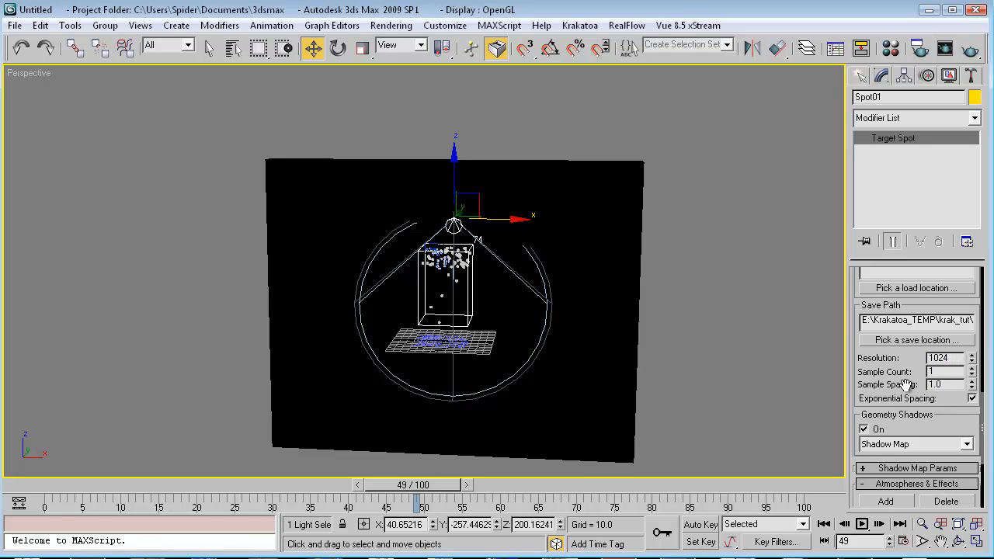
triple_click(940, 357)
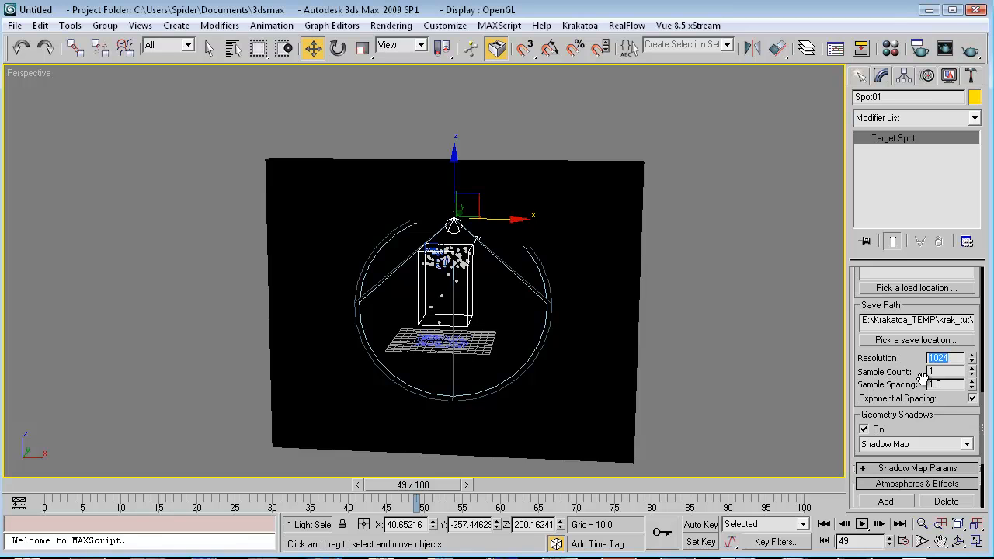
click(944, 385)
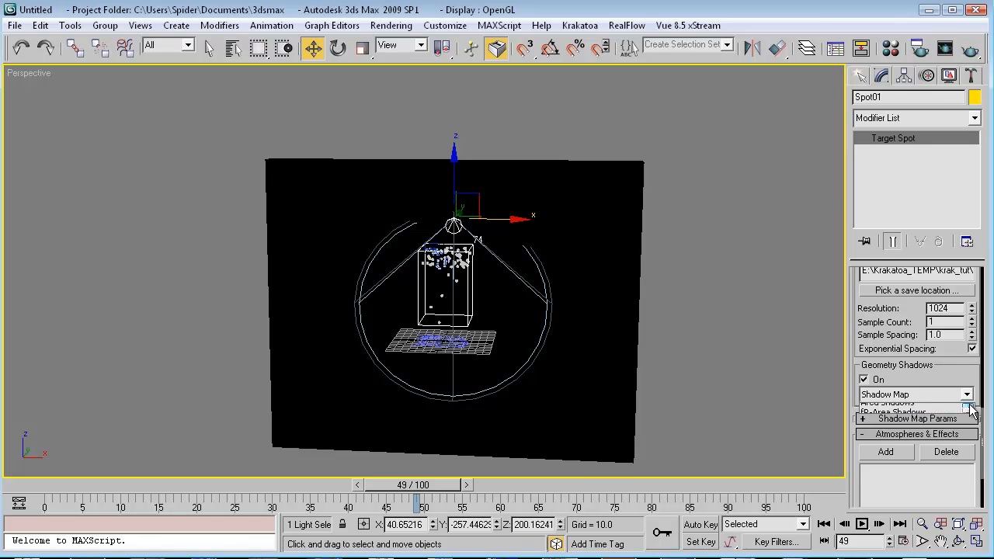
click(966, 394)
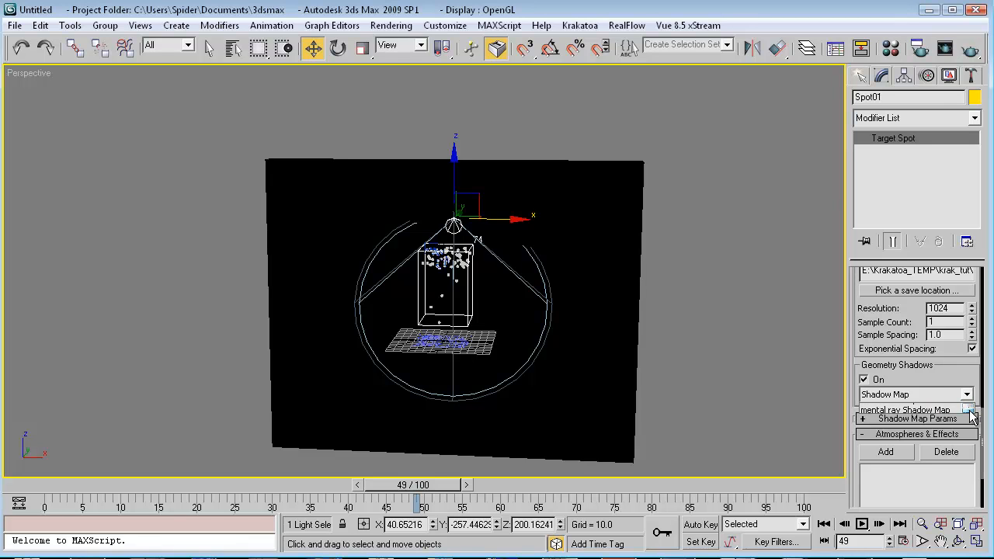
click(916, 394)
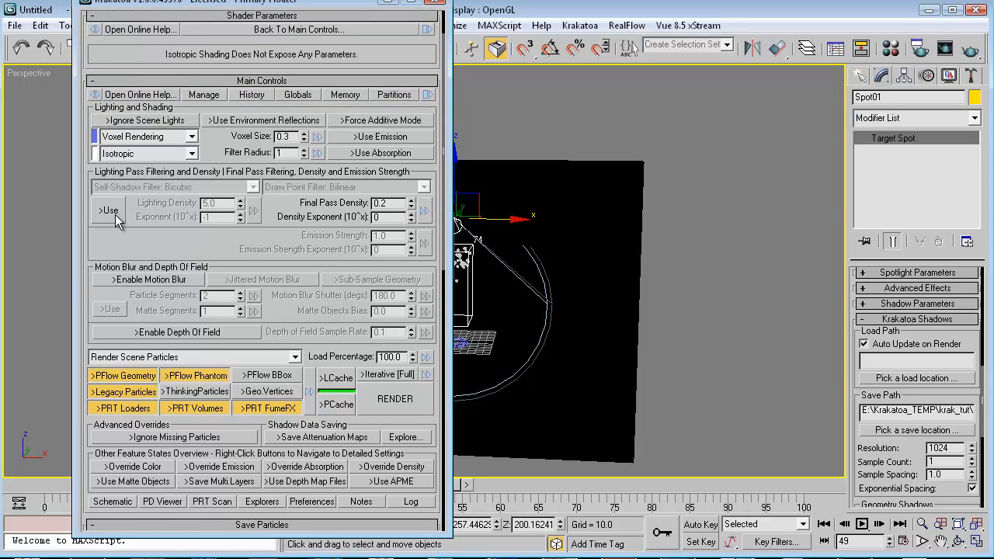
Step: Enable the Krakatoa lighting pass, render the lit particle cloud and close the result
click(109, 211)
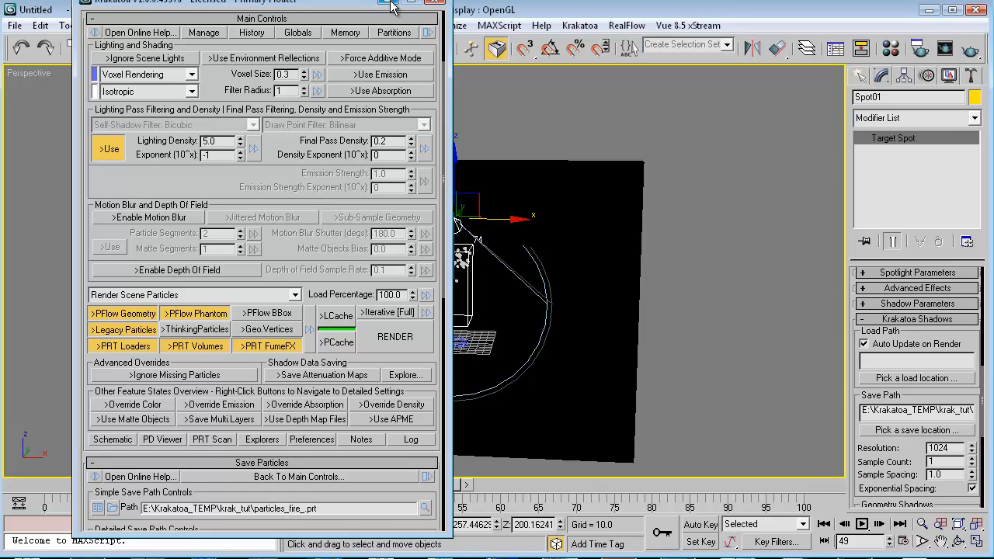
mouse_move(395, 354)
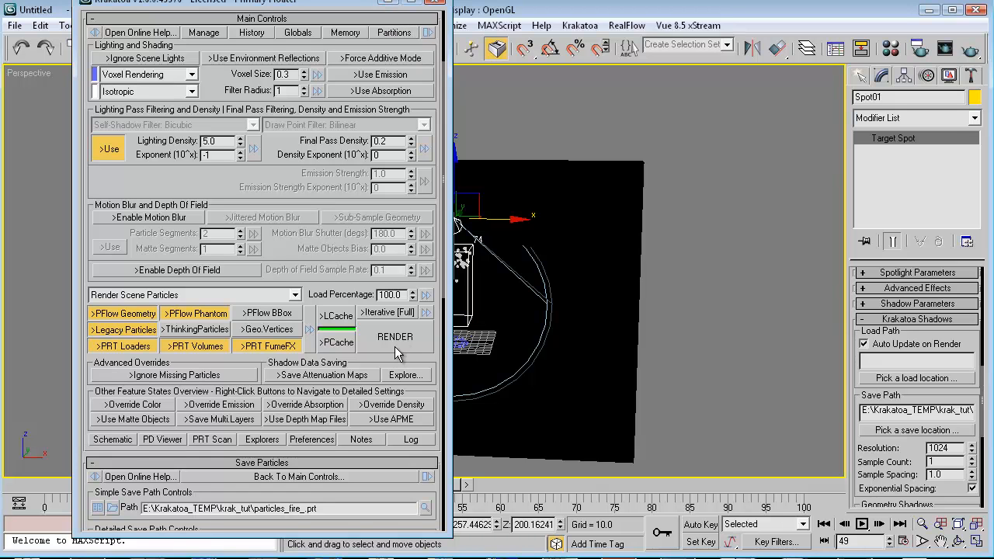
click(395, 335)
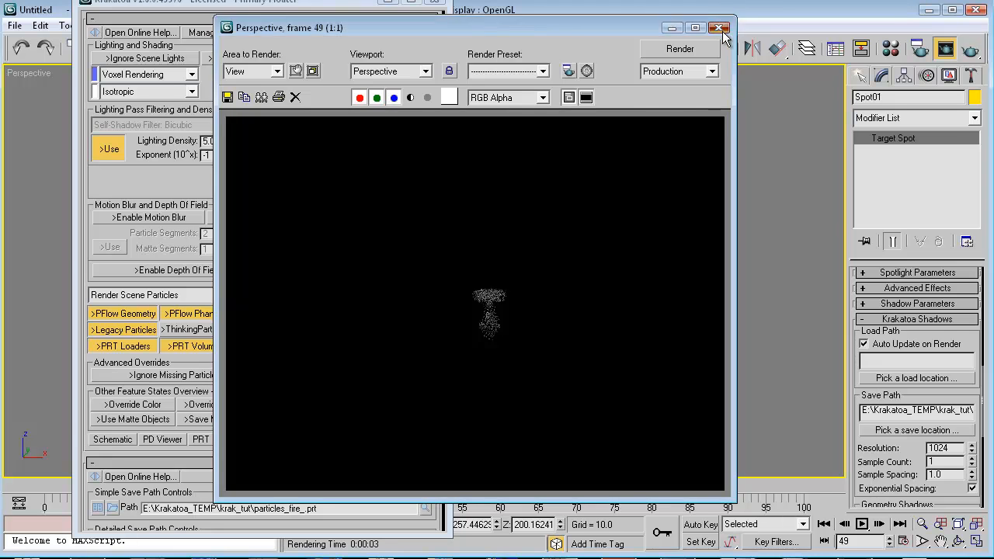
click(717, 28)
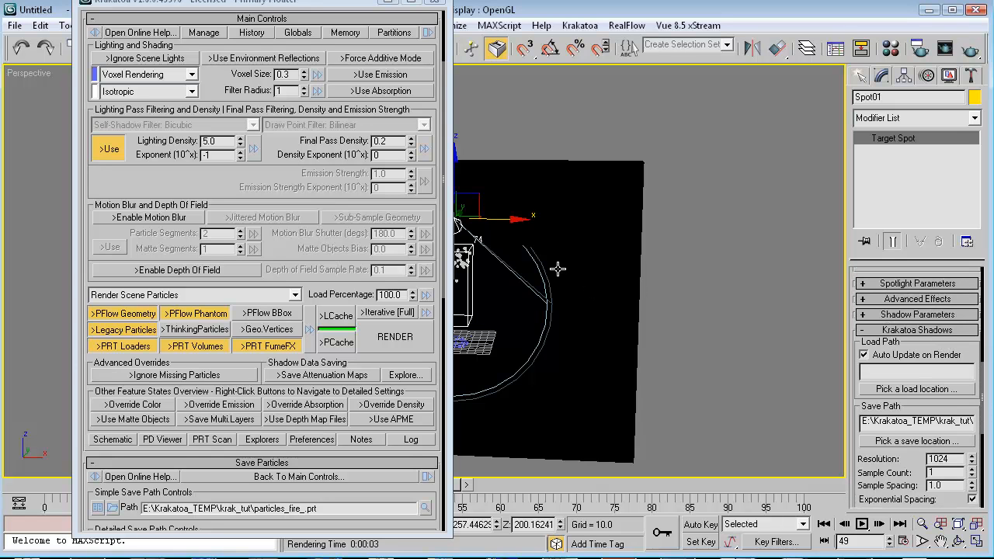
mouse_move(271, 194)
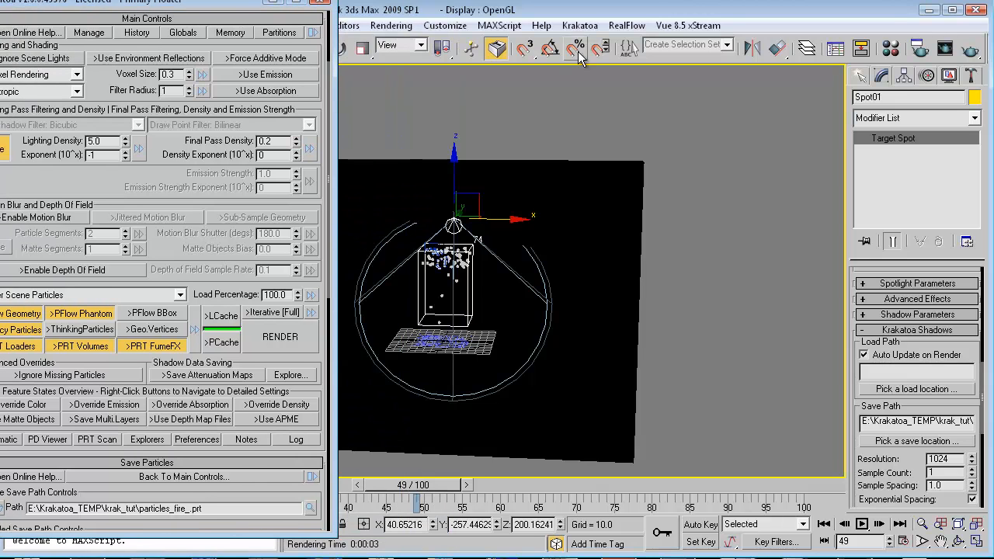
click(579, 25)
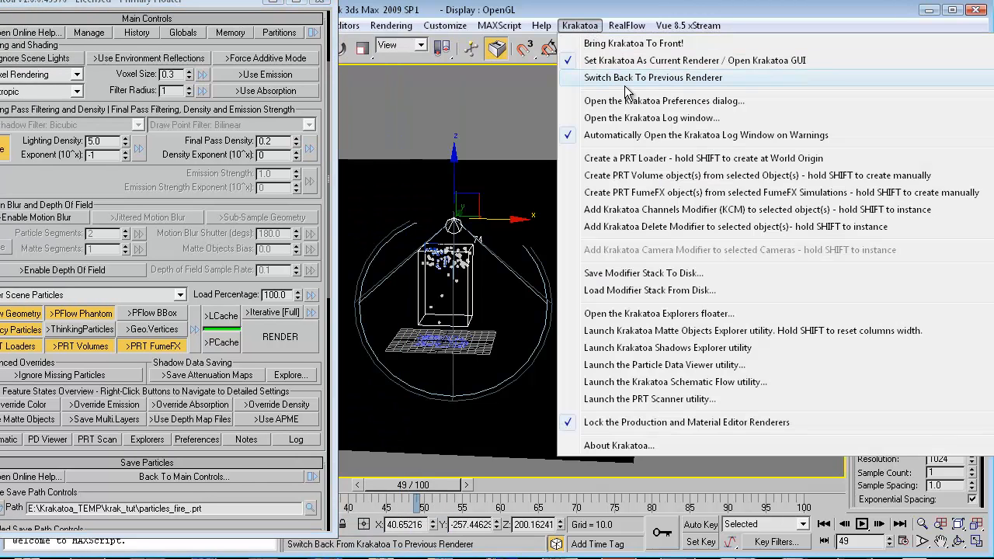
mouse_move(695, 158)
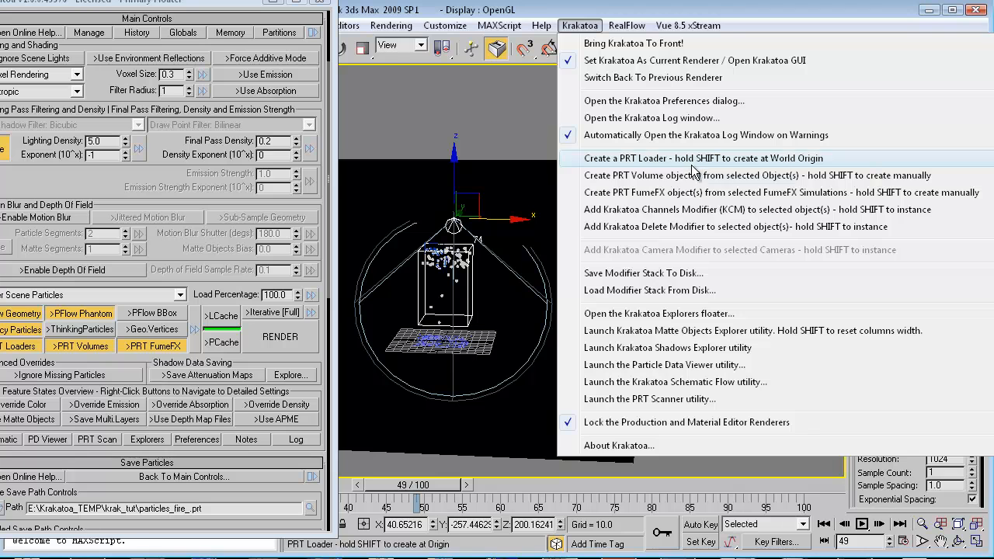
mouse_move(673, 330)
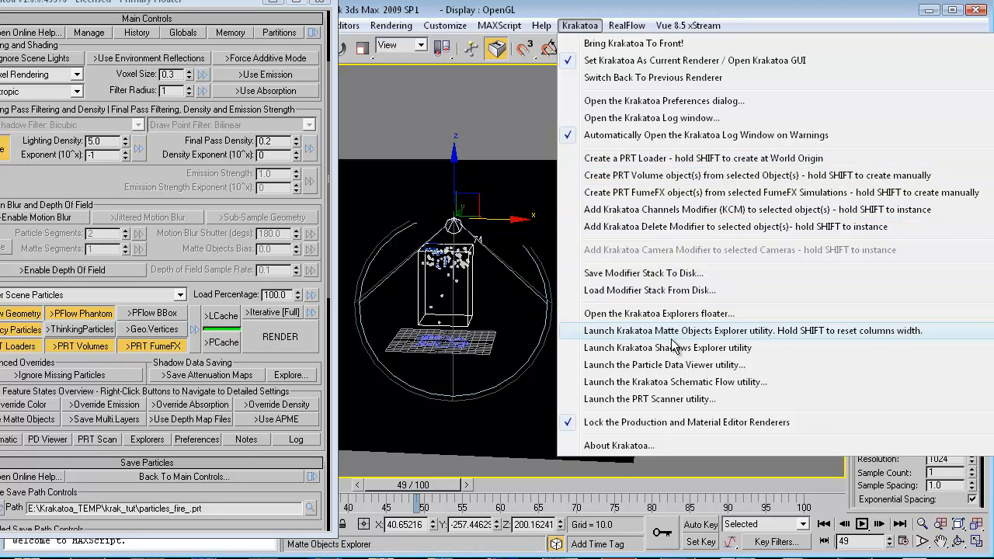
mouse_move(659, 314)
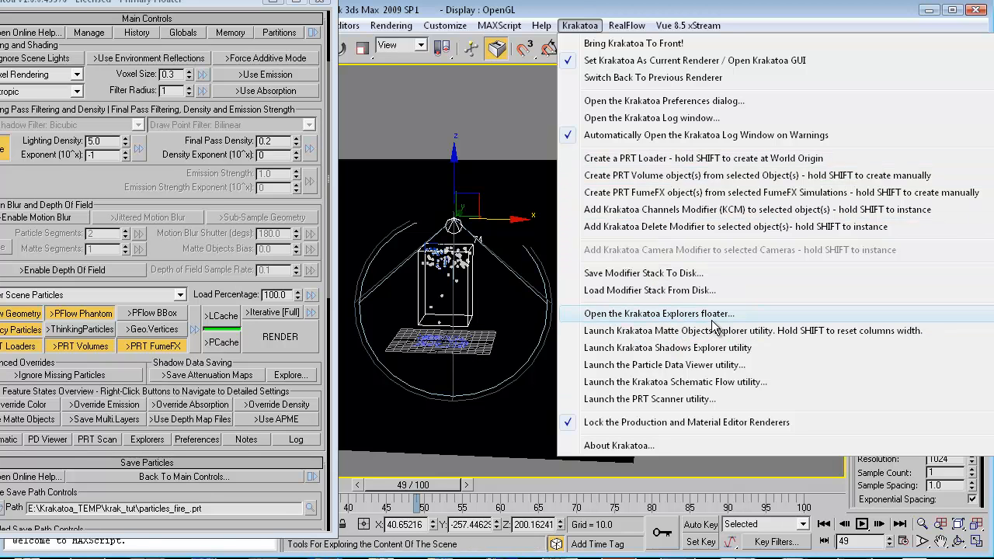
click(659, 314)
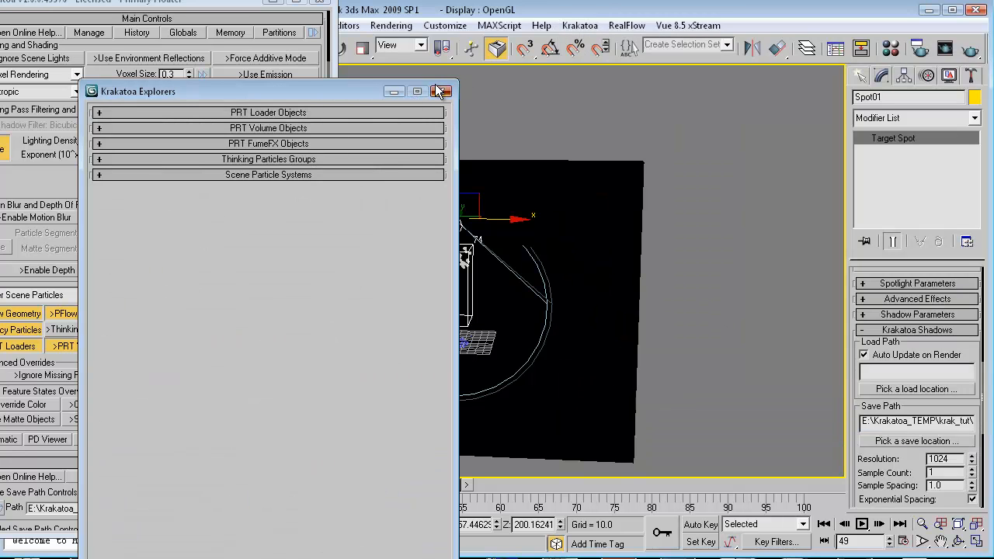
click(580, 25)
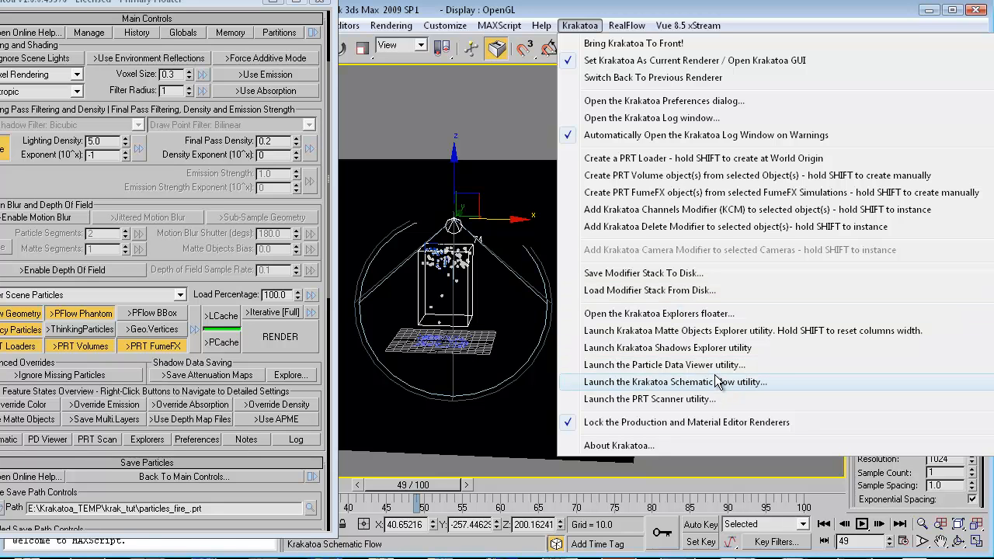
mouse_move(665, 348)
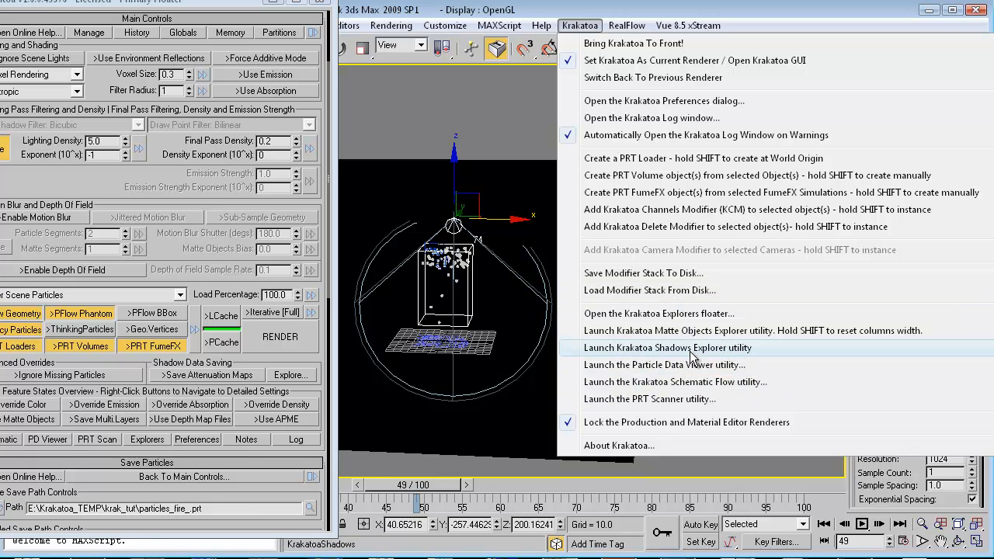
mouse_move(613, 350)
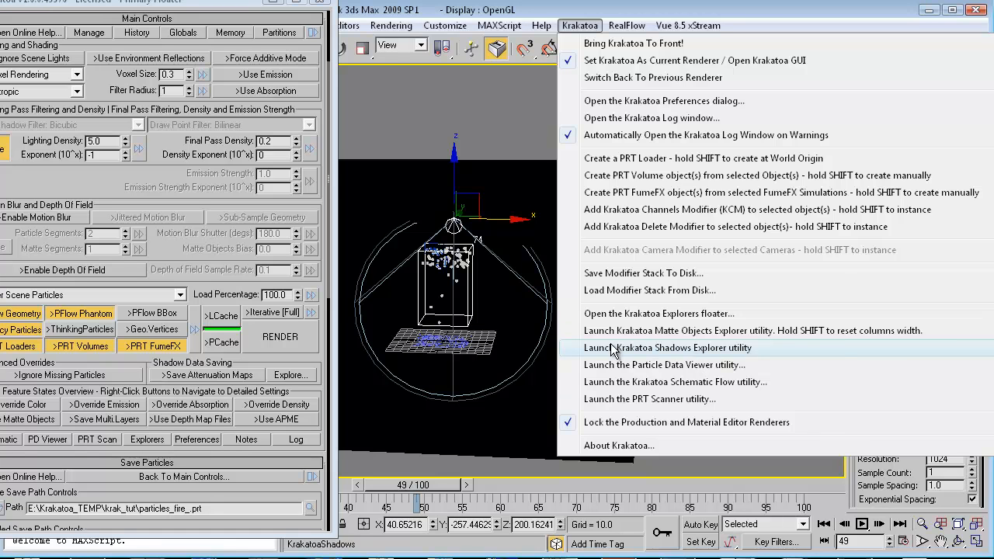
Step: Launch the Krakatoa Shadows Explorer listing Spot01 at 1024 resolution with its temp save path
click(665, 348)
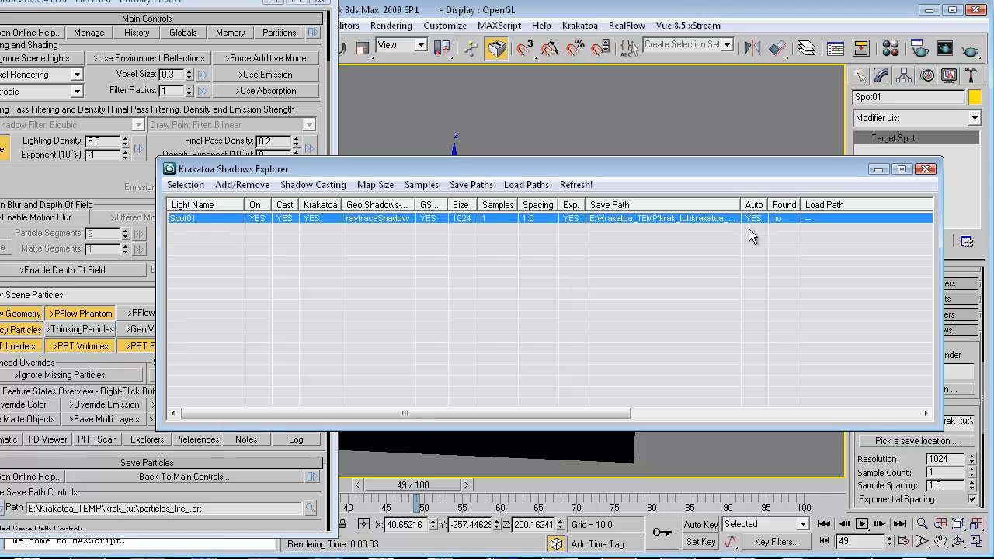
mouse_move(767, 217)
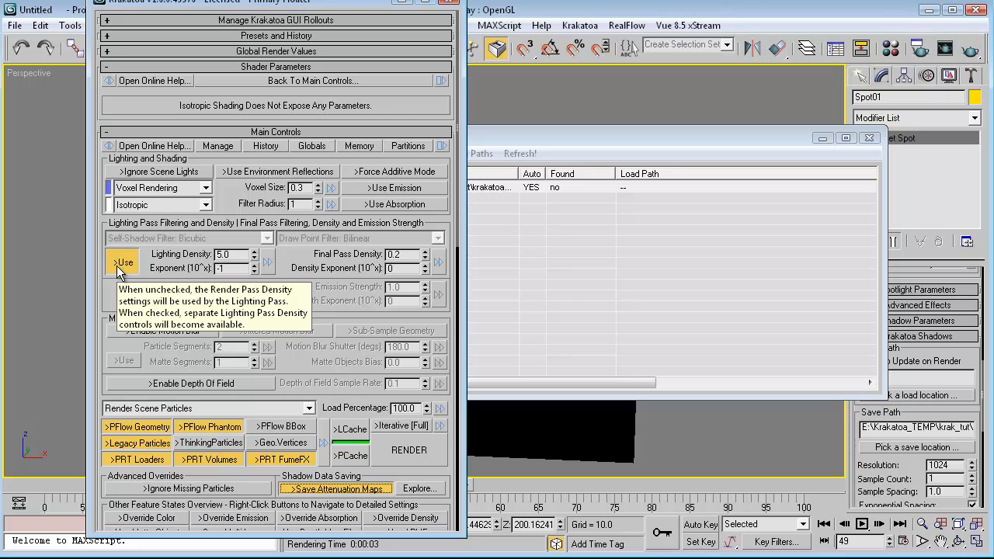
mouse_move(127, 267)
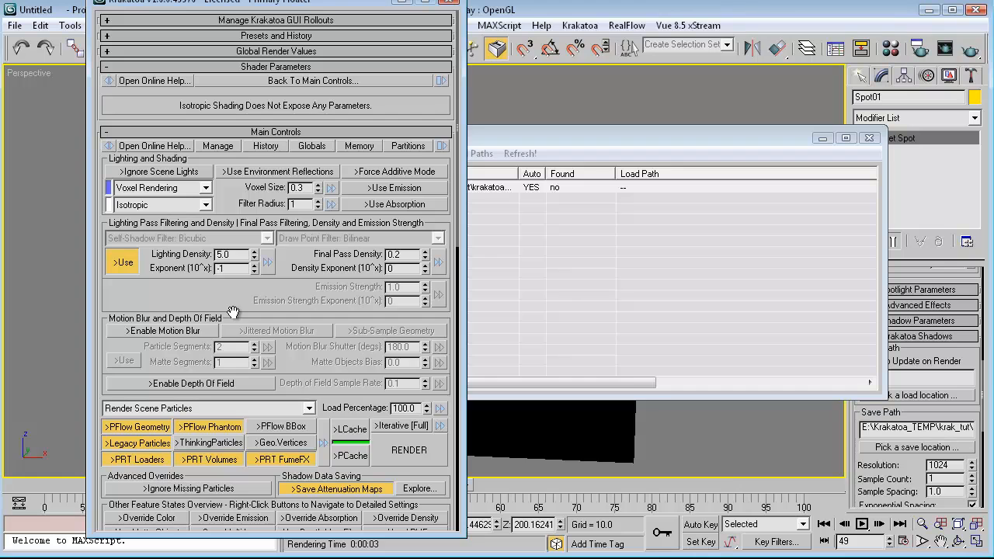
Step: Render again so Spot01's shadow map is saved to disk, then close the frame
click(408, 450)
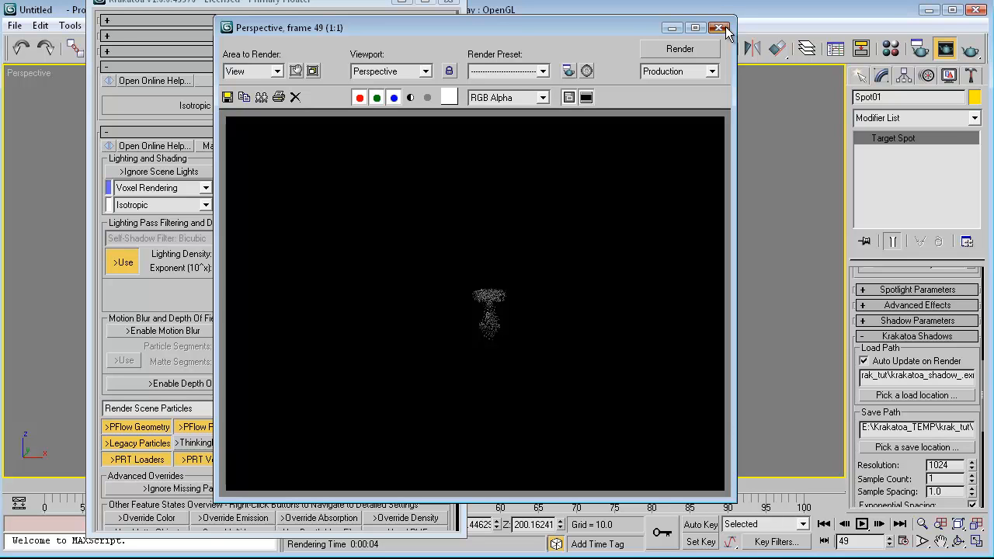
click(719, 28)
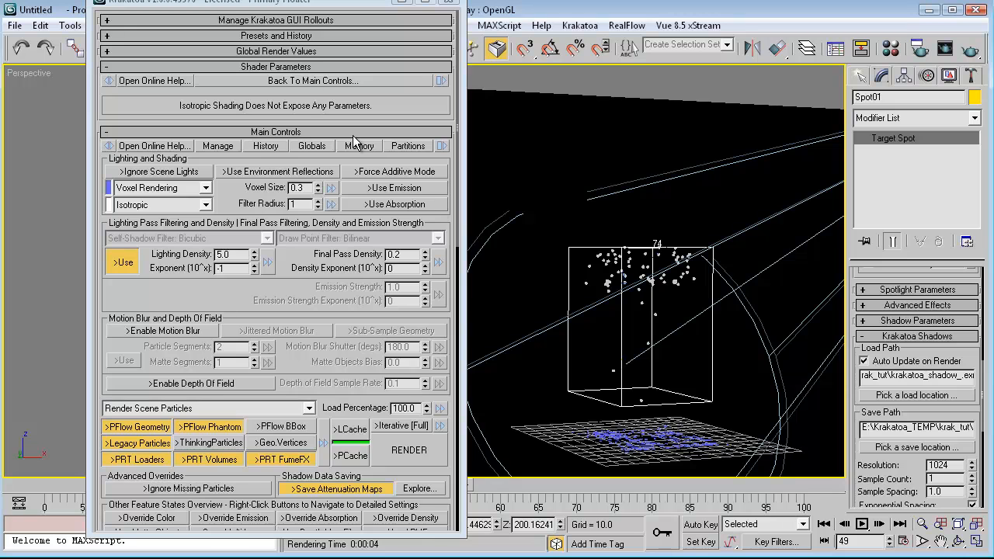
Step: Assign Default Scanline Renderer as the production renderer and render the particles over the pink box
click(919, 48)
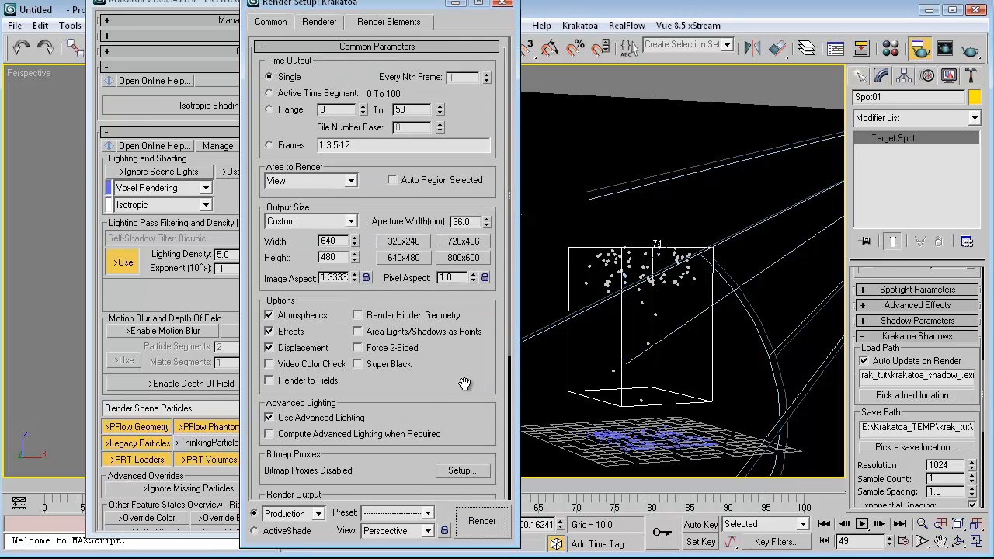
scroll(down, 3)
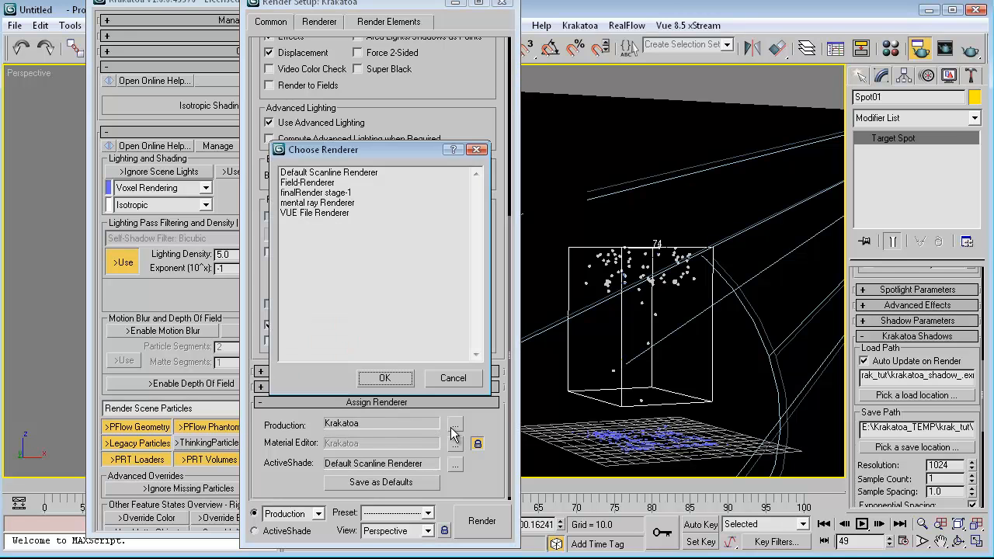
mouse_move(341, 174)
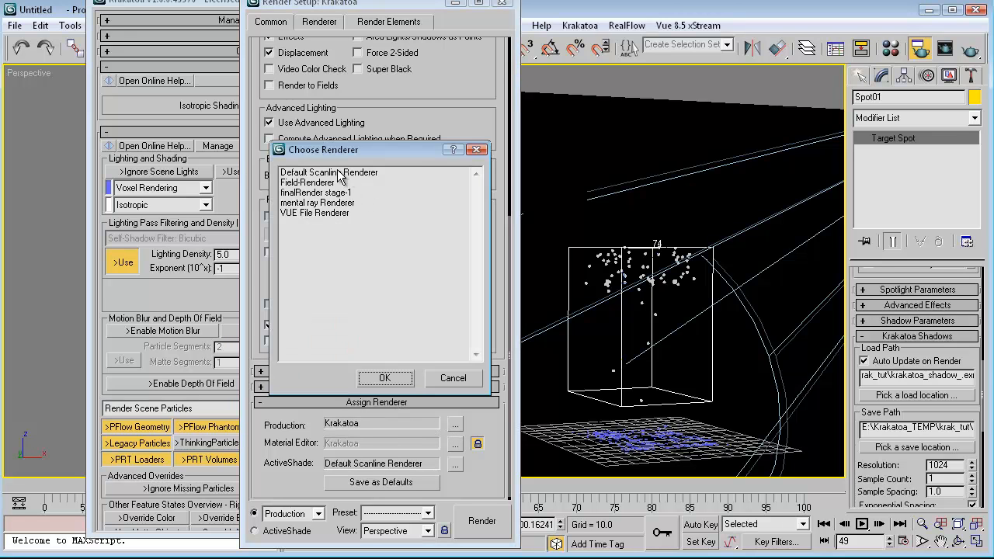
click(330, 171)
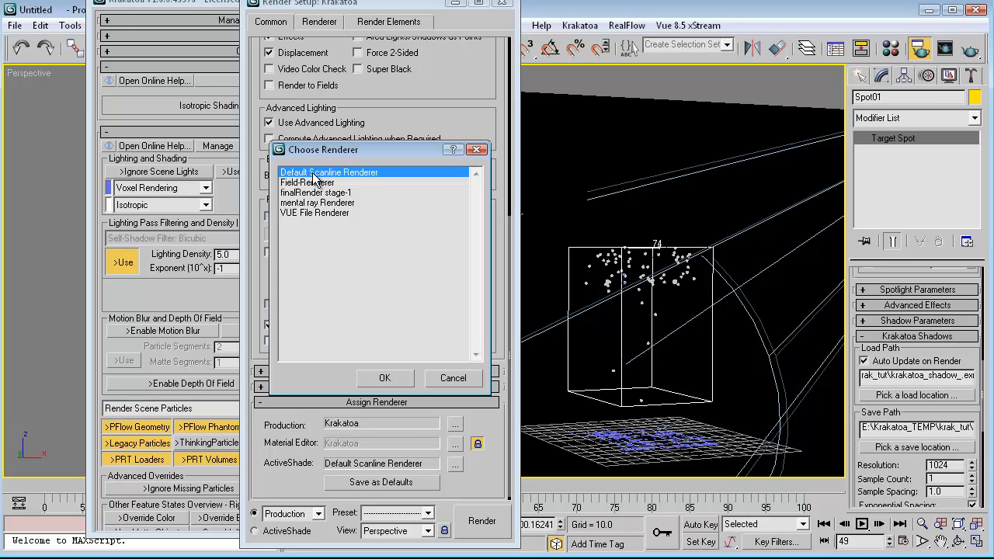
click(385, 379)
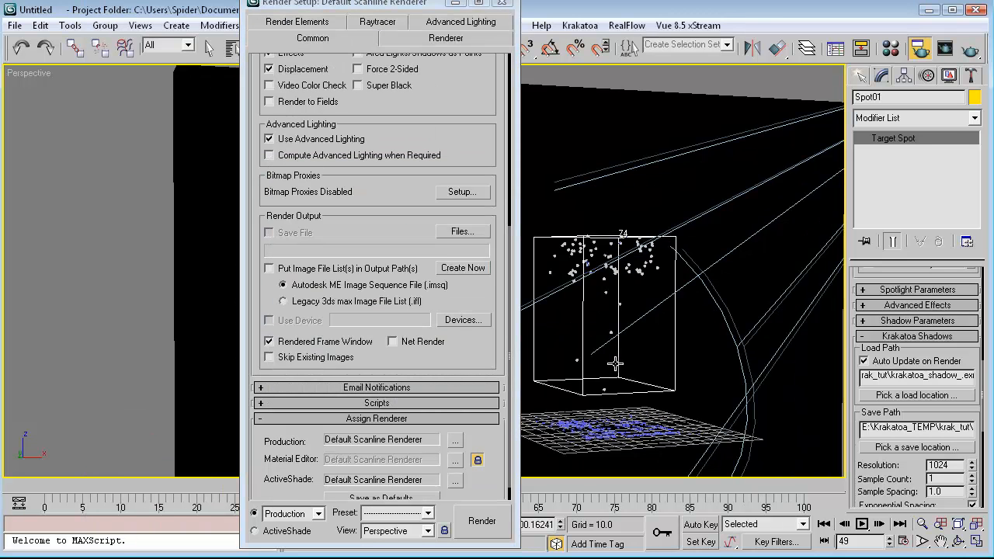
click(482, 522)
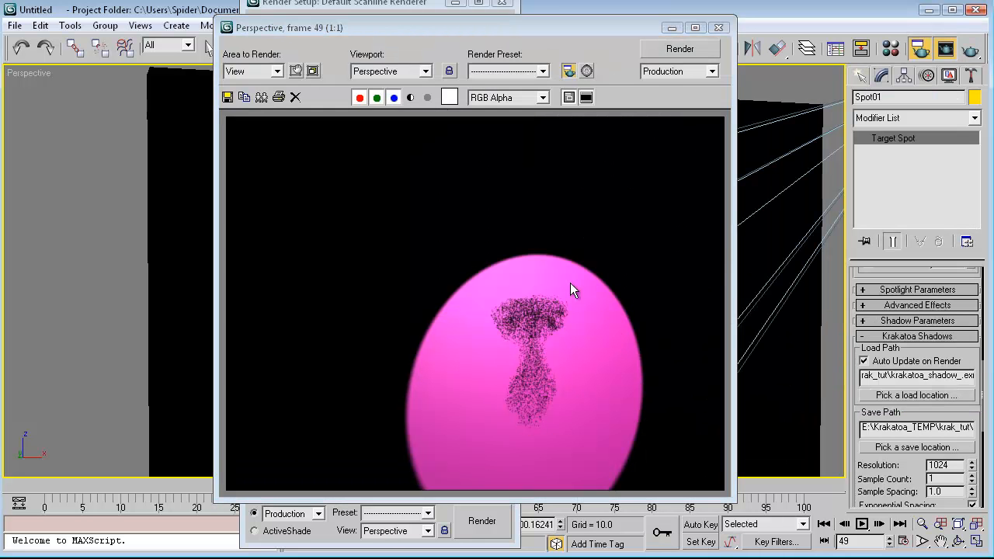
mouse_move(519, 457)
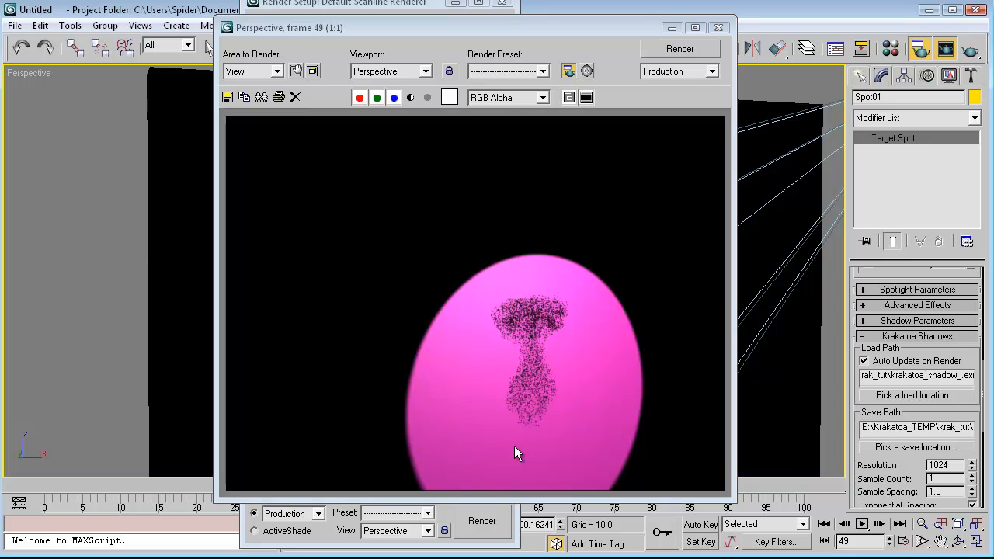
mouse_move(649, 416)
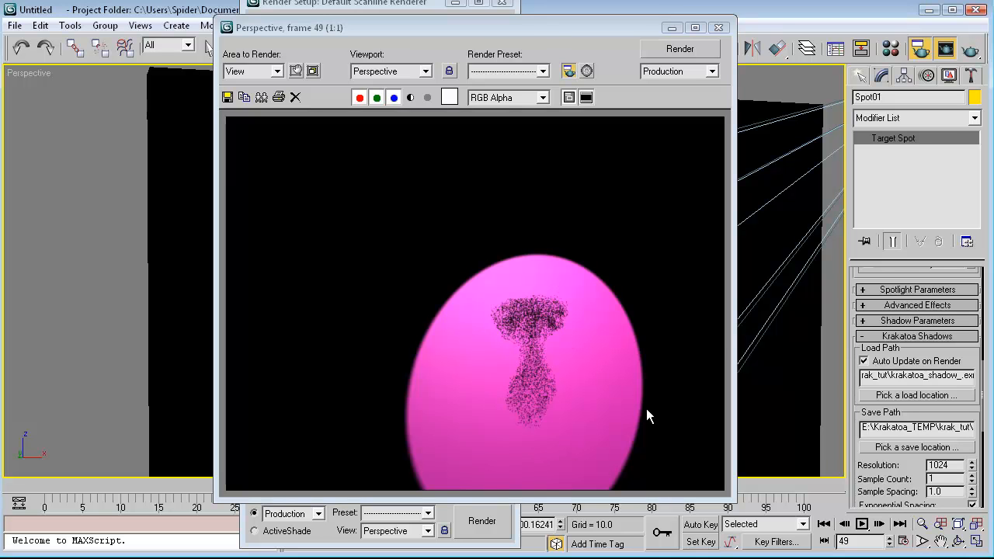
mouse_move(634, 405)
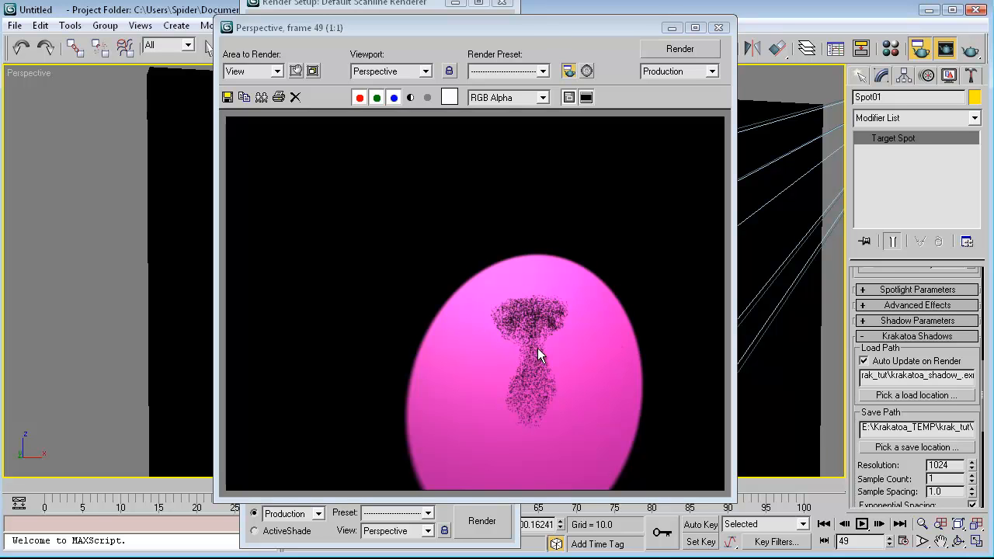
mouse_move(578, 302)
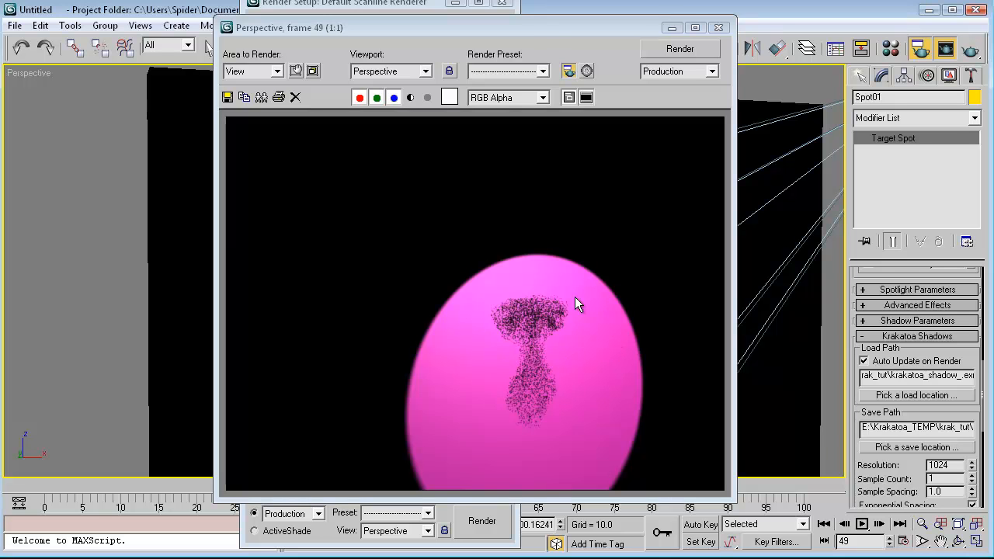
mouse_move(583, 347)
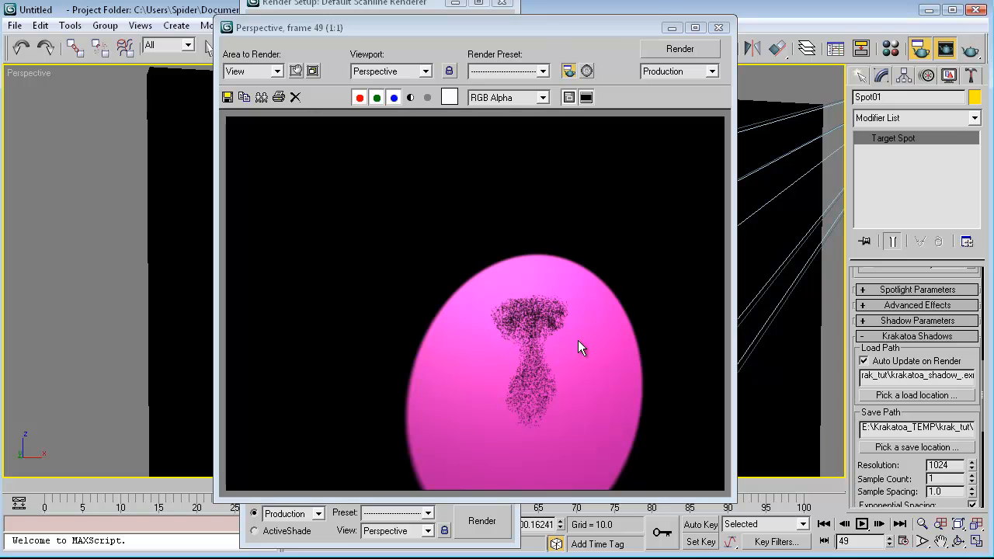
mouse_move(661, 503)
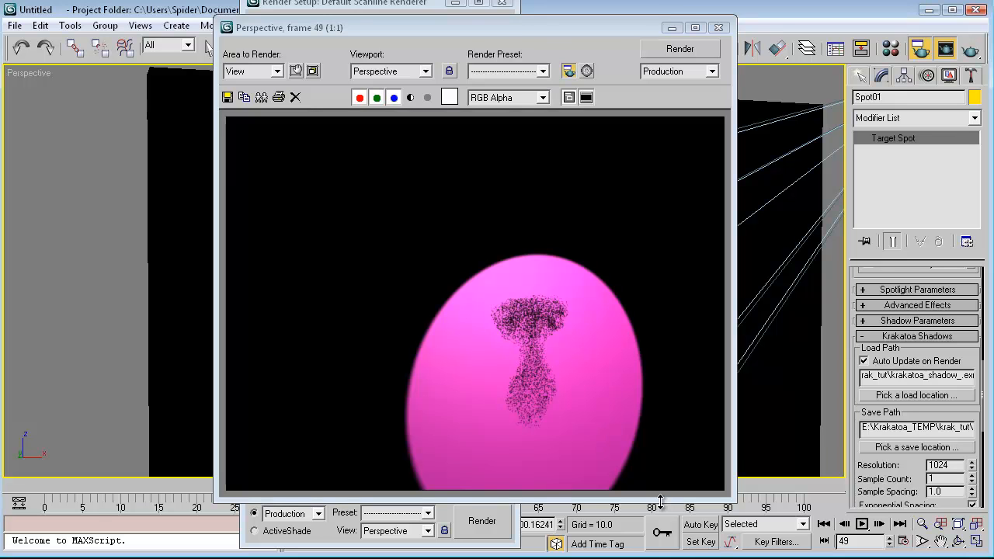
mouse_move(629, 348)
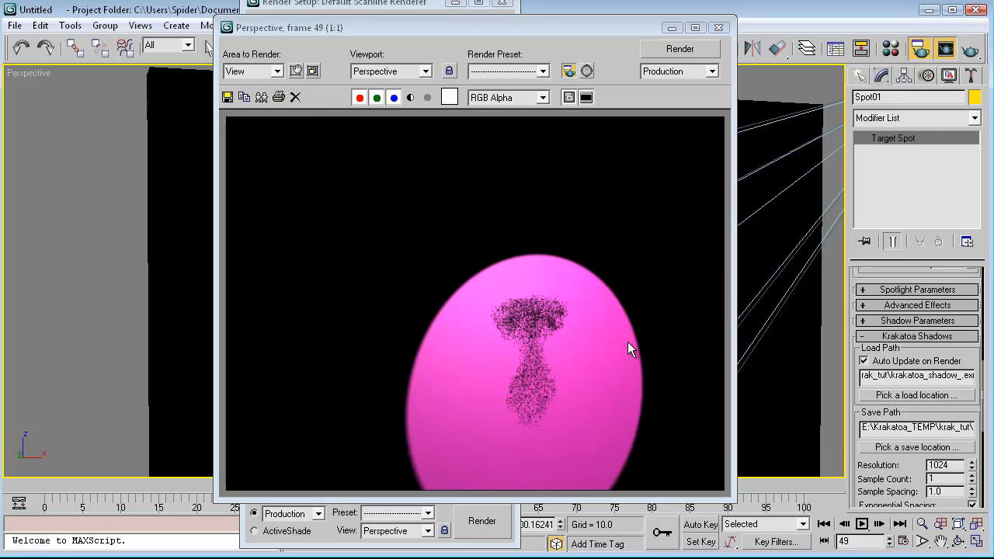
mouse_move(656, 230)
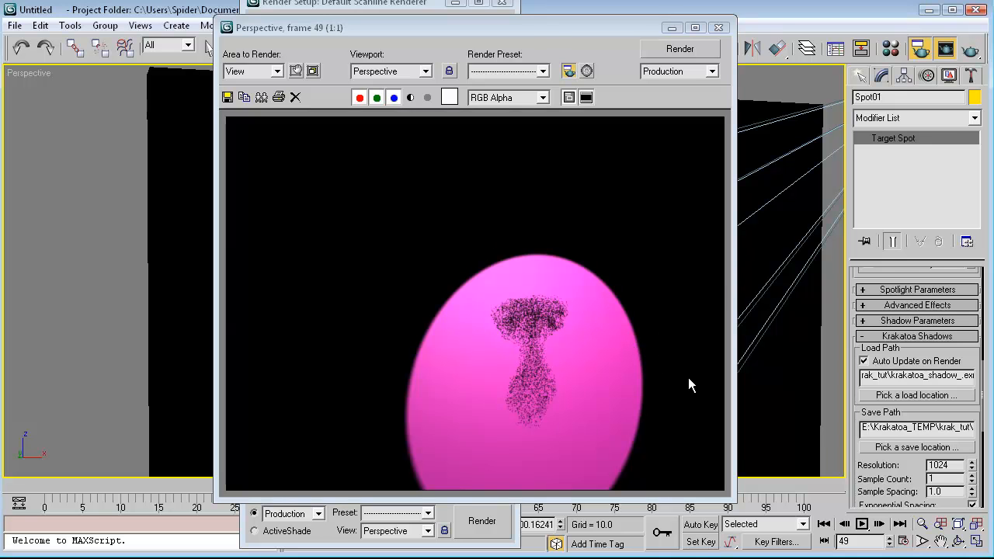
mouse_move(512, 326)
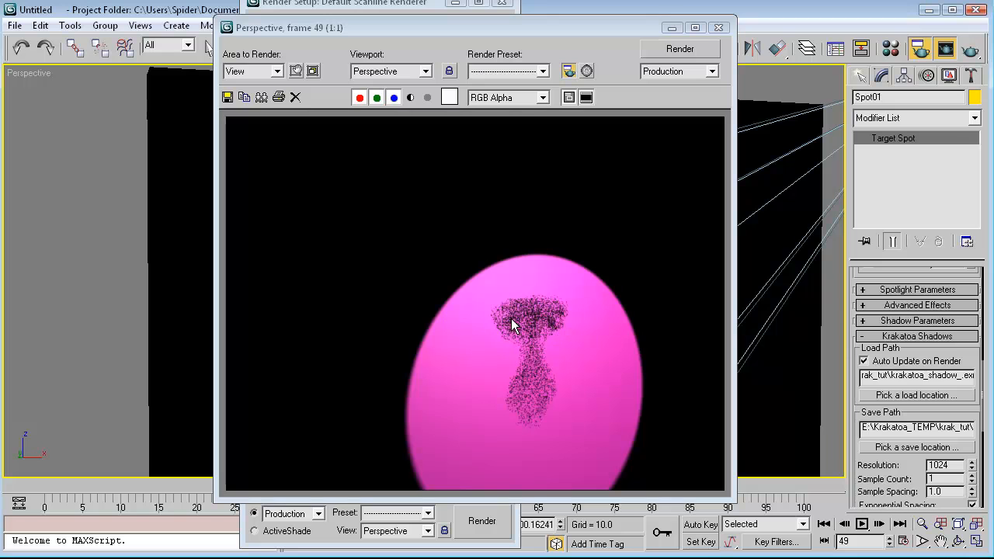
mouse_move(882, 112)
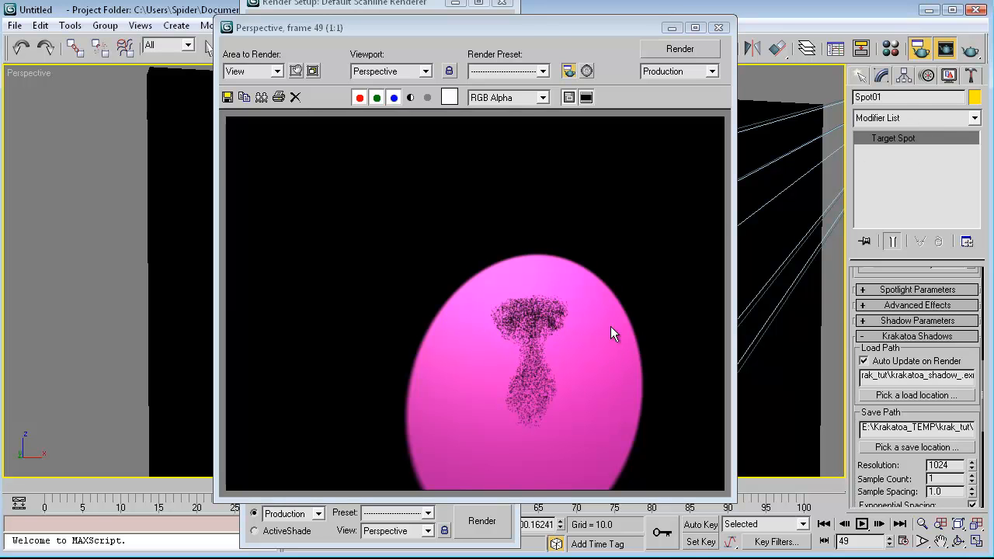
mouse_move(441, 343)
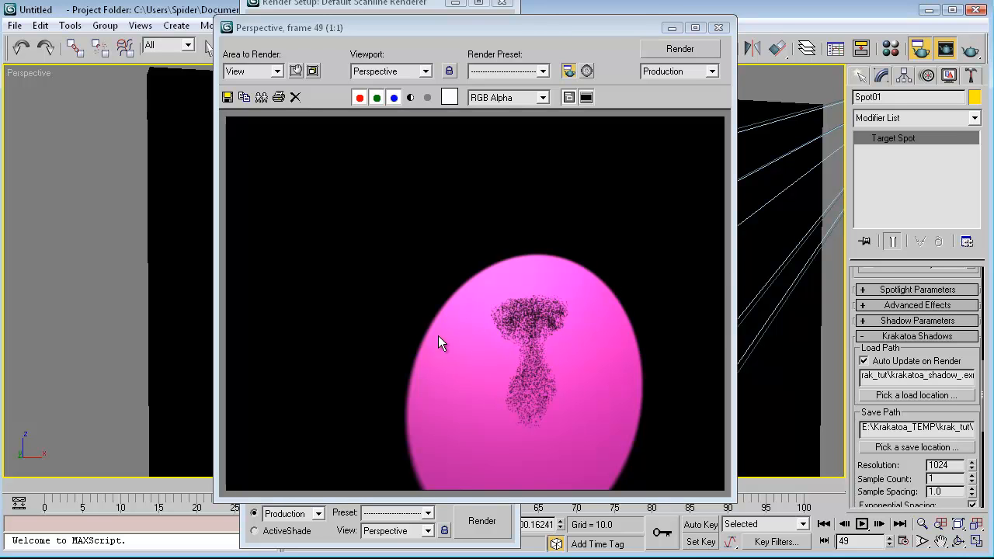
mouse_move(540, 348)
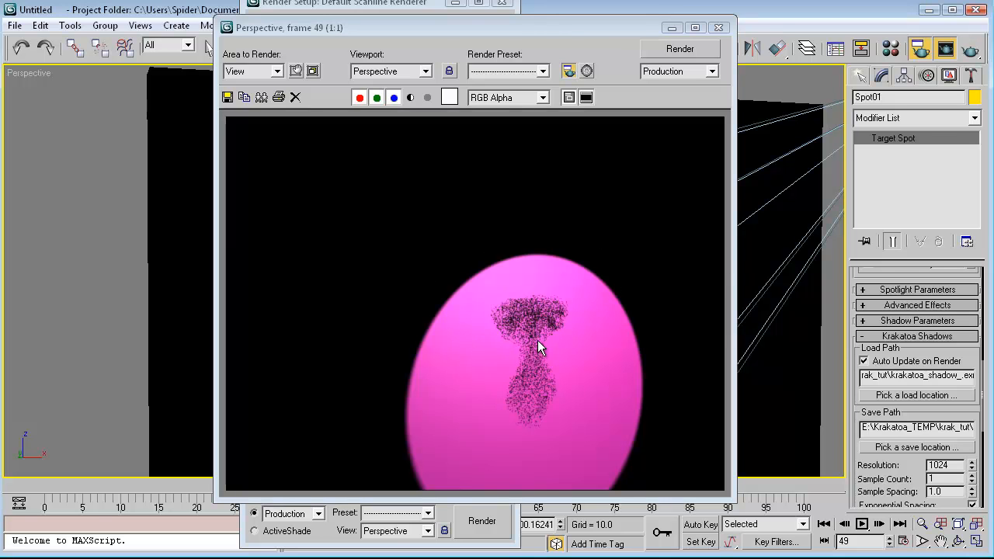
mouse_move(576, 379)
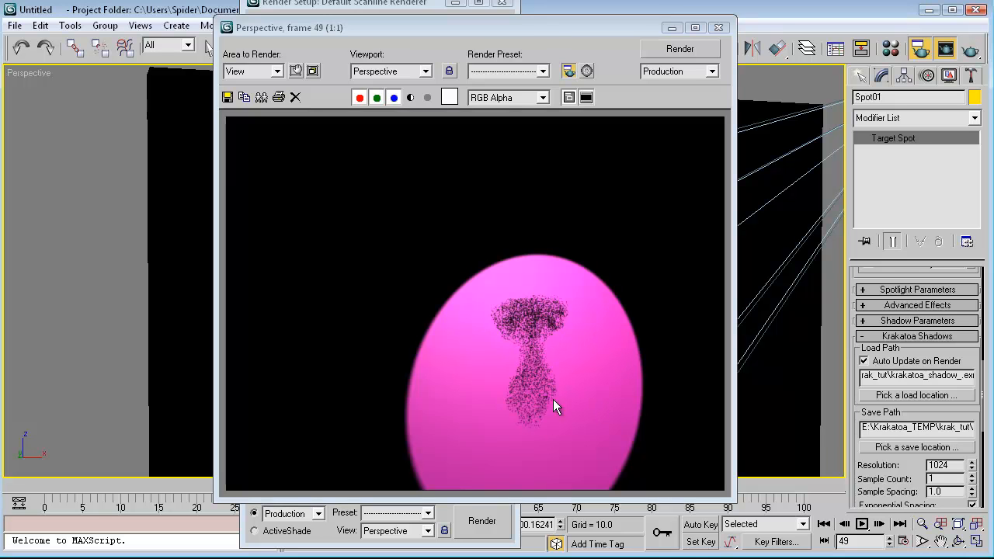
mouse_move(544, 224)
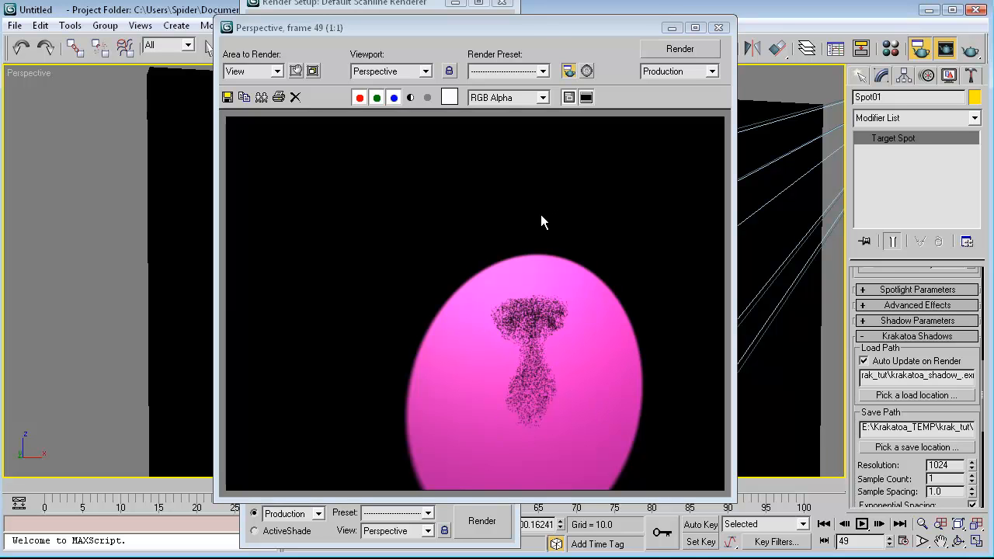
mouse_move(574, 363)
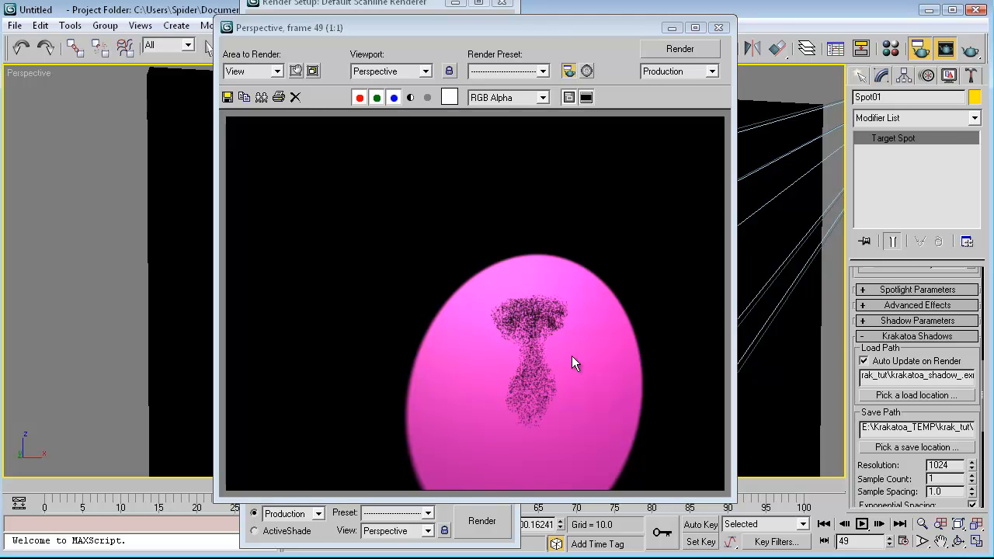
mouse_move(511, 274)
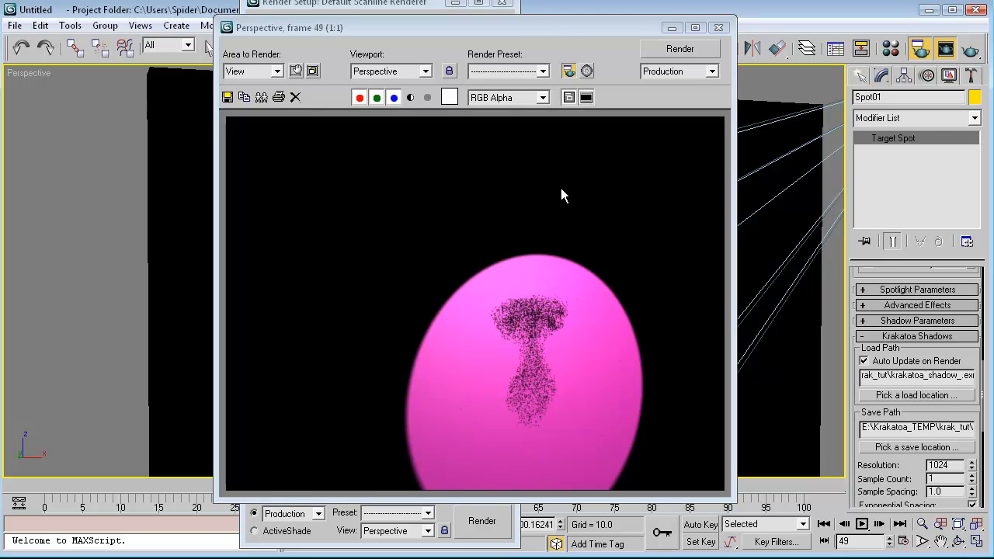
mouse_move(567, 454)
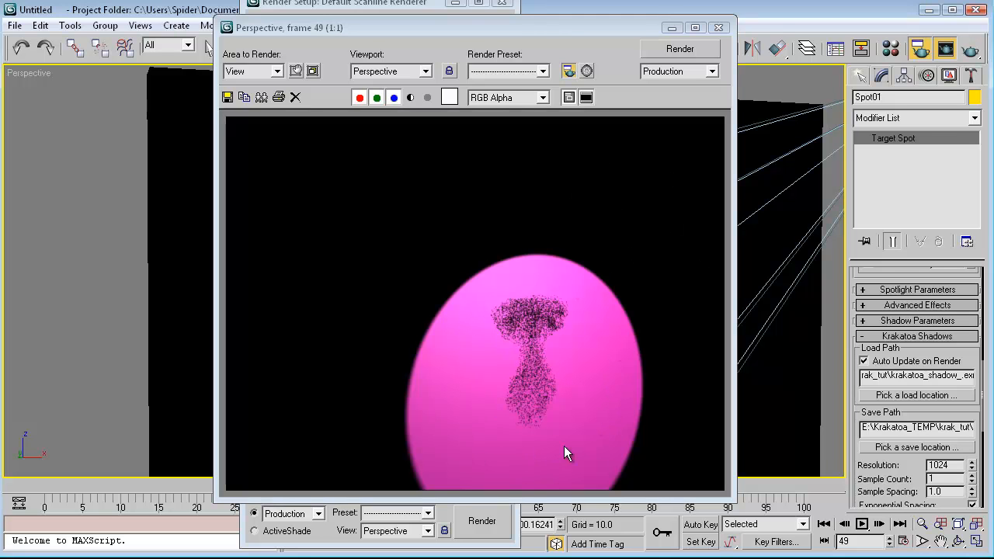
mouse_move(476, 373)
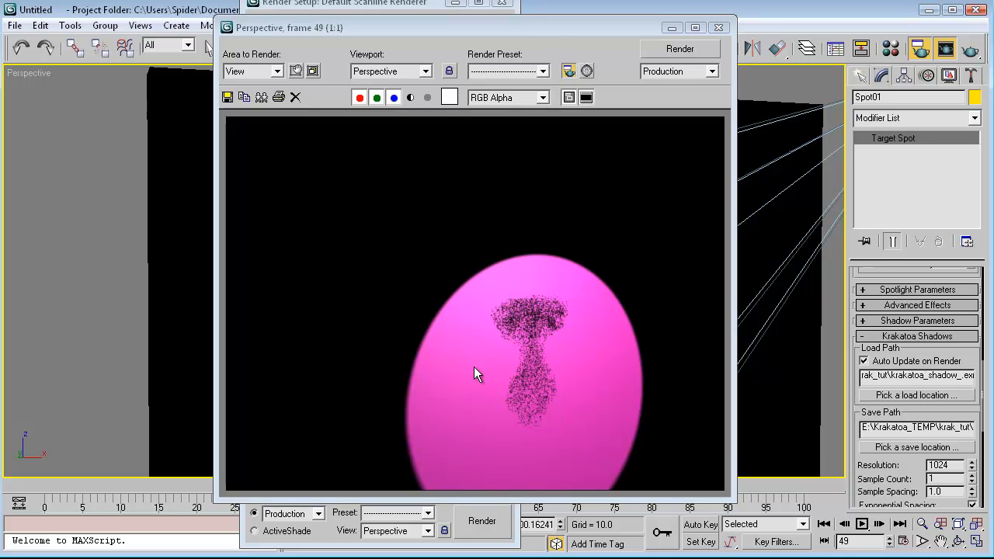
mouse_move(572, 341)
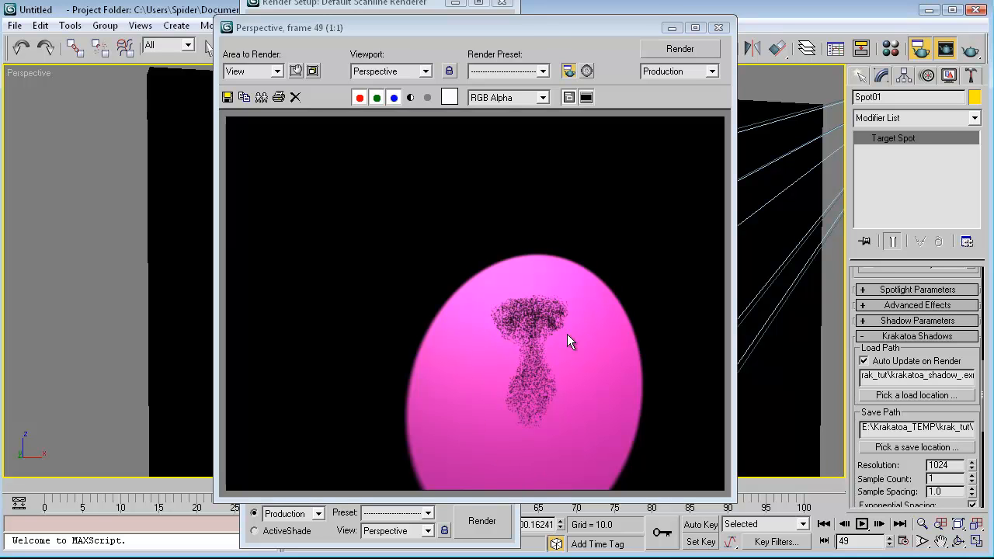
mouse_move(526, 460)
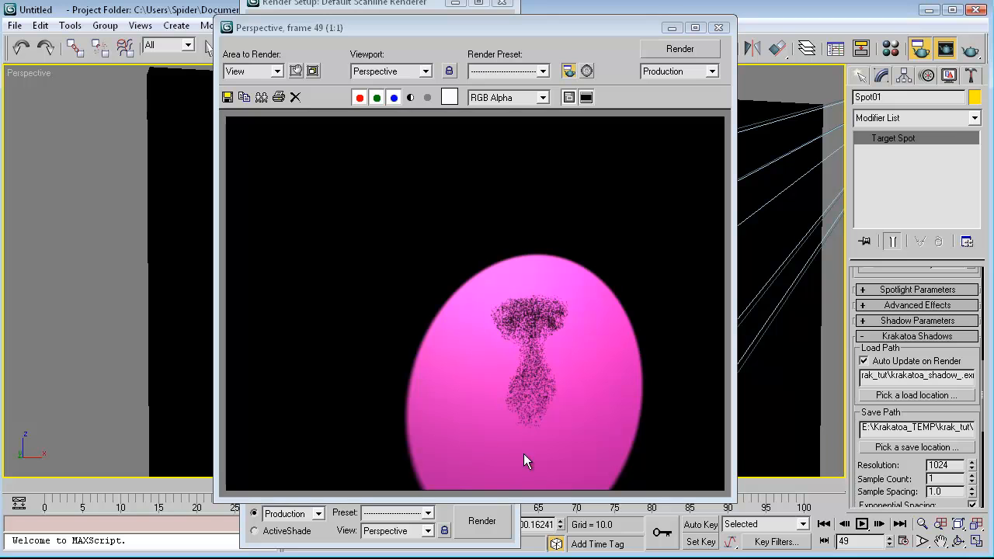
mouse_move(553, 360)
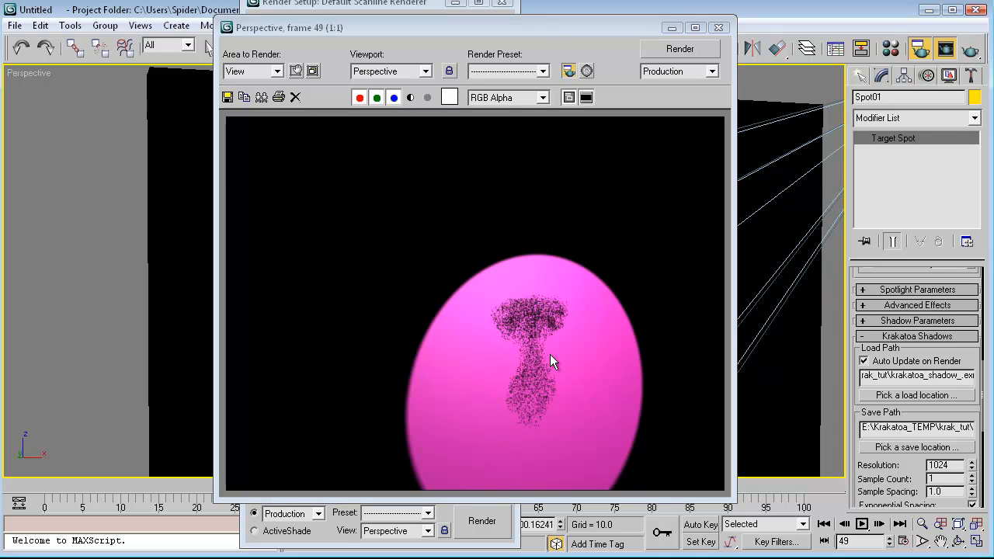
mouse_move(500, 357)
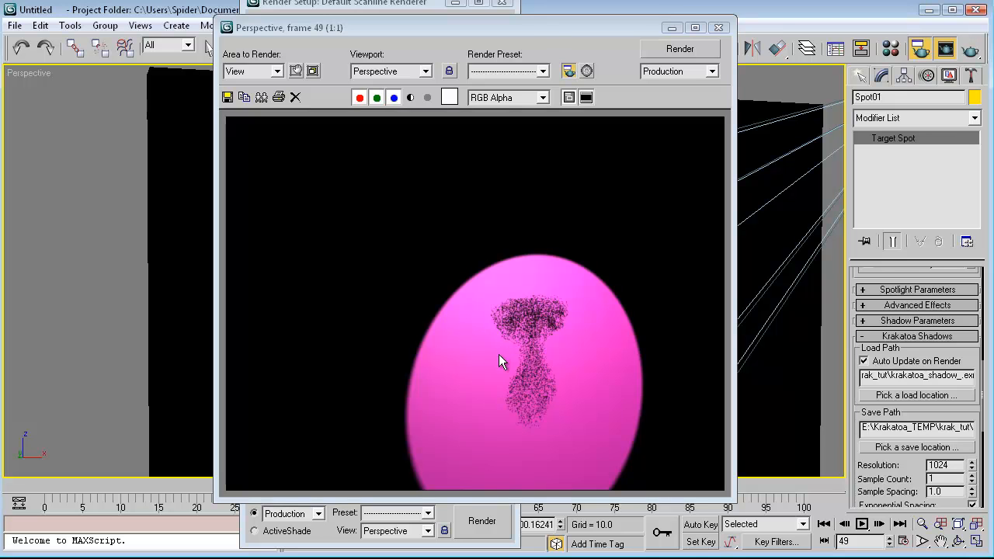
mouse_move(535, 273)
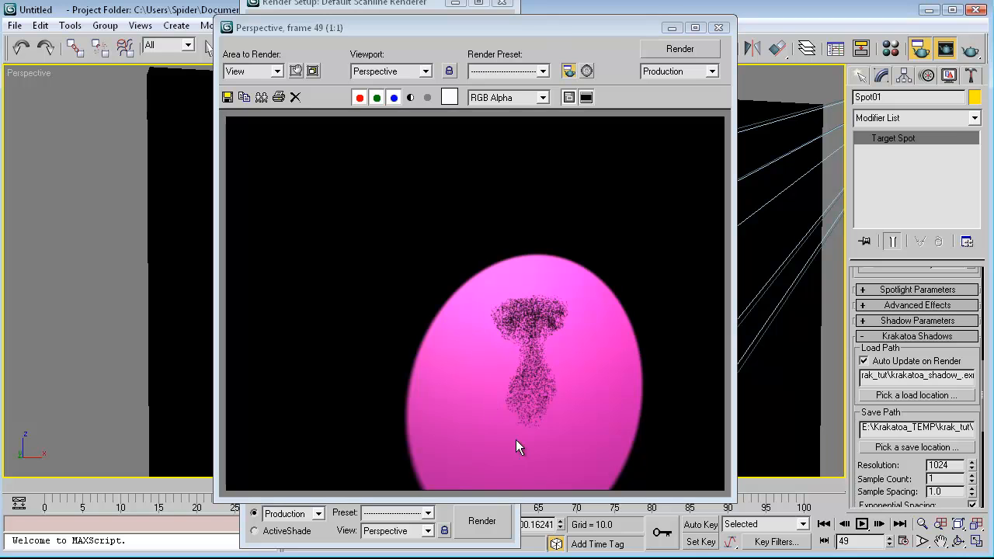
mouse_move(540, 466)
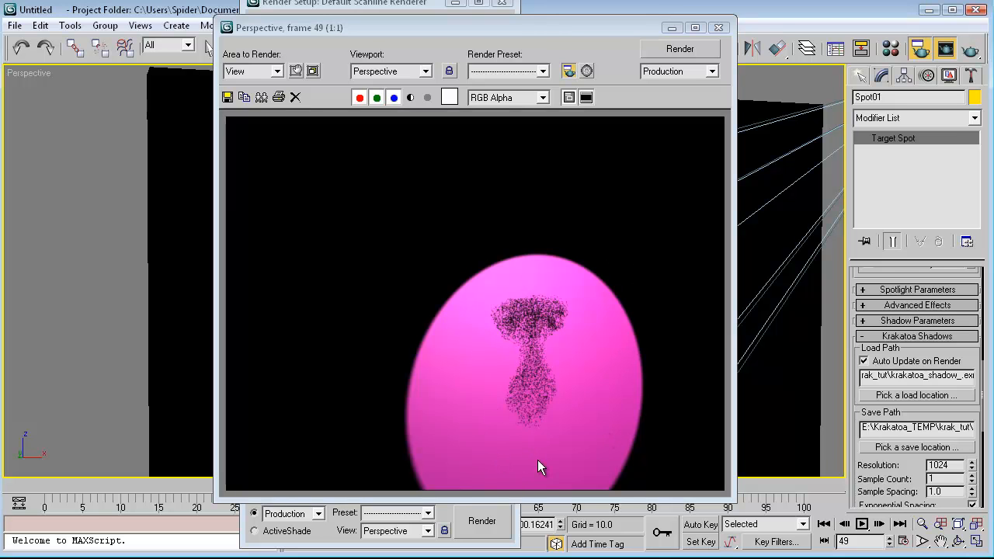
mouse_move(621, 365)
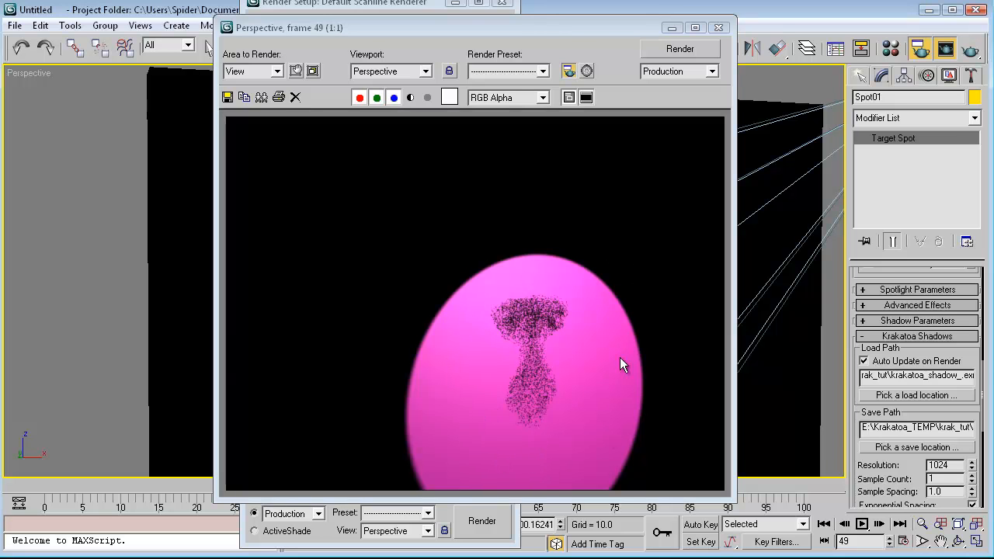
mouse_move(593, 319)
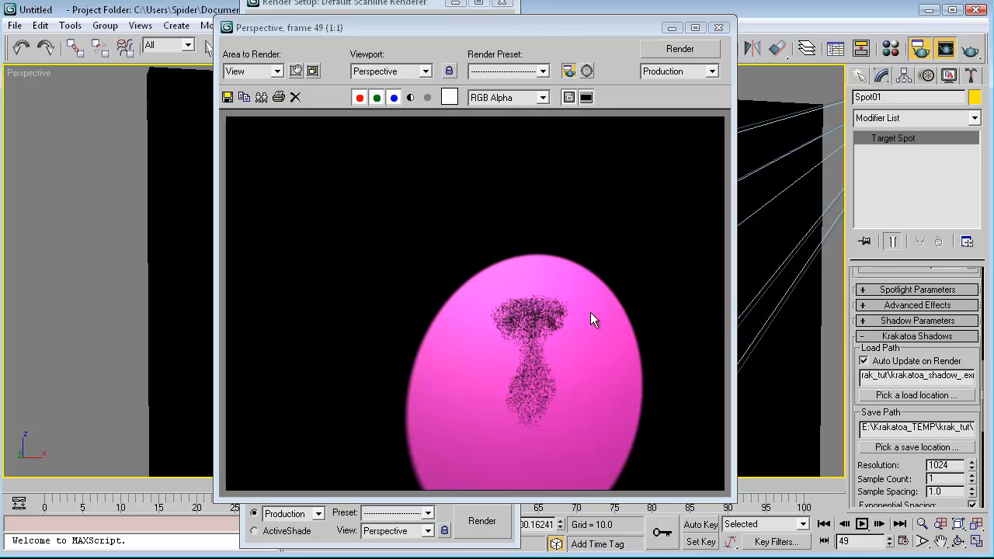
mouse_move(621, 342)
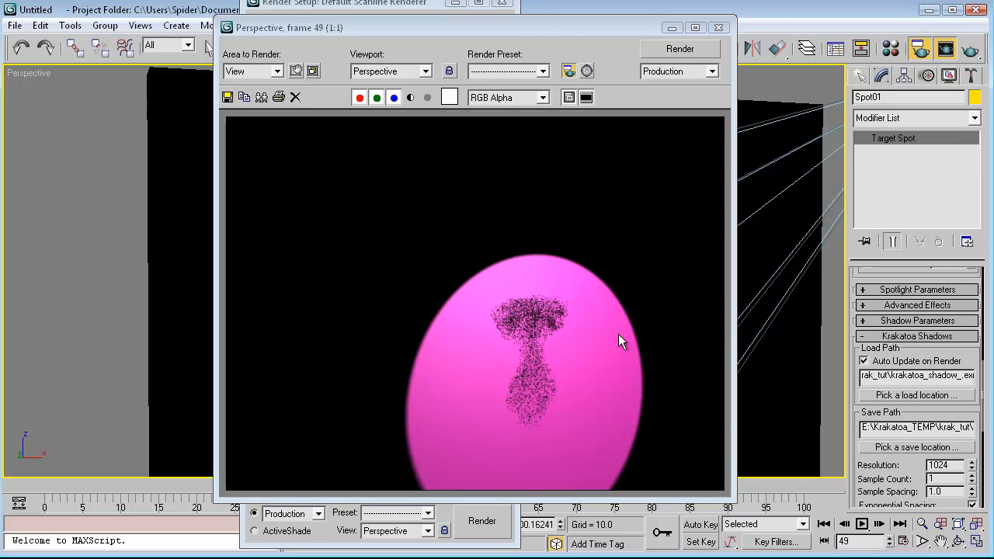